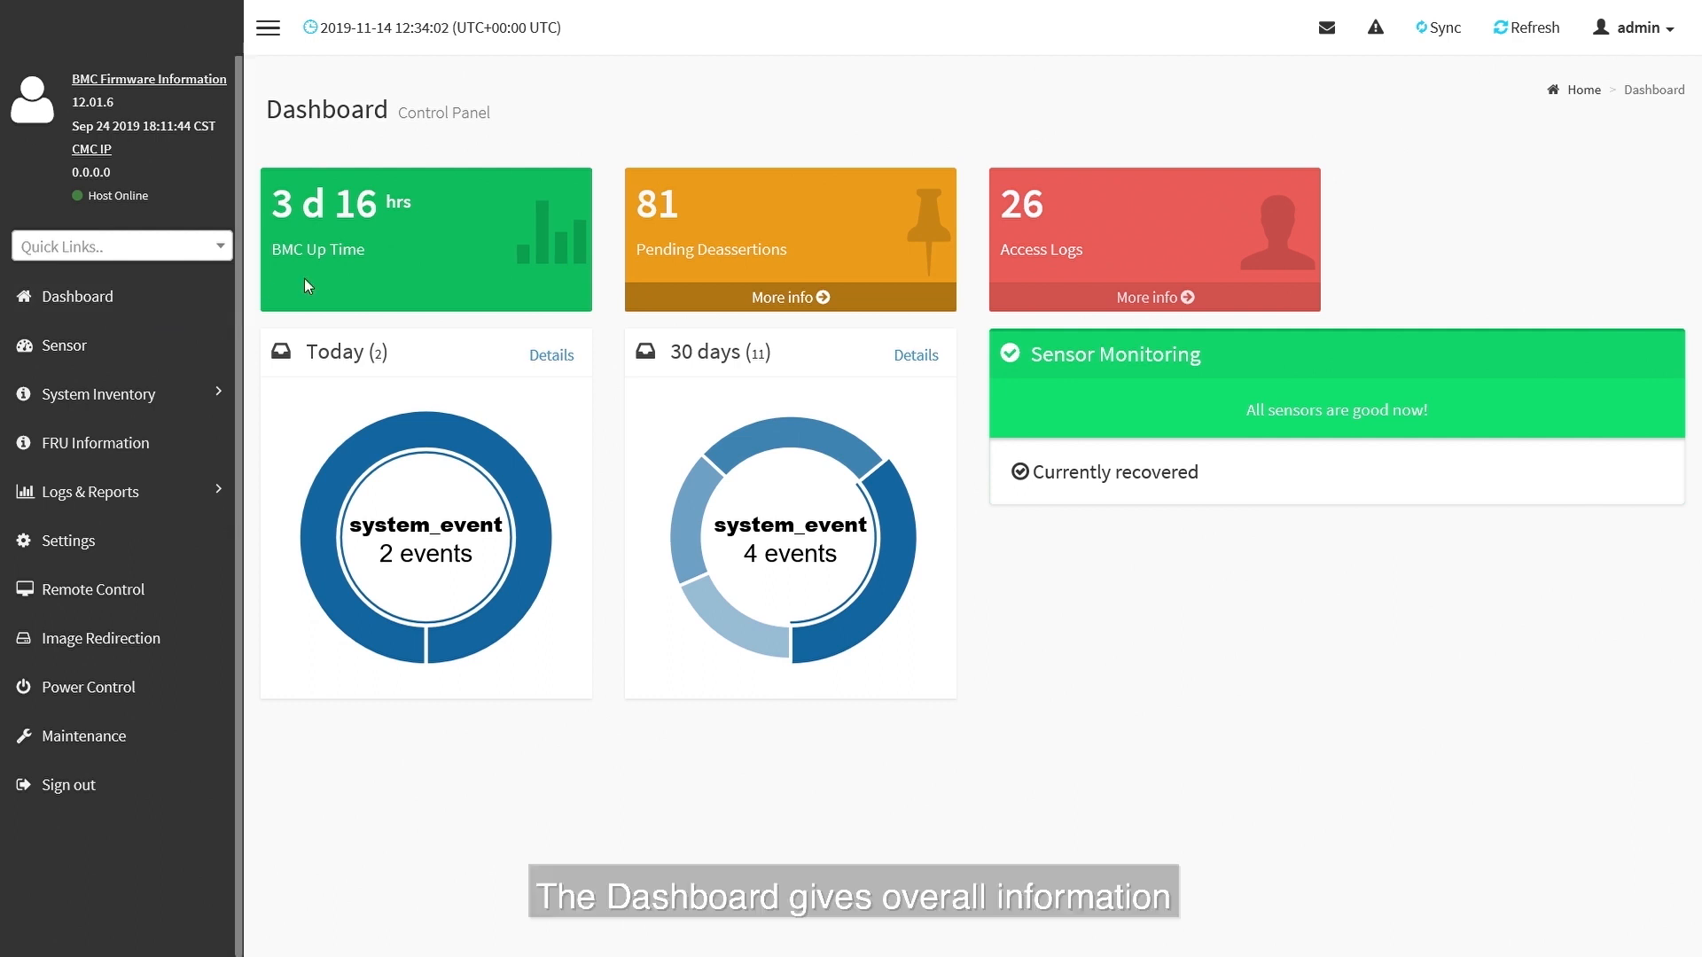
mouse_move(734, 700)
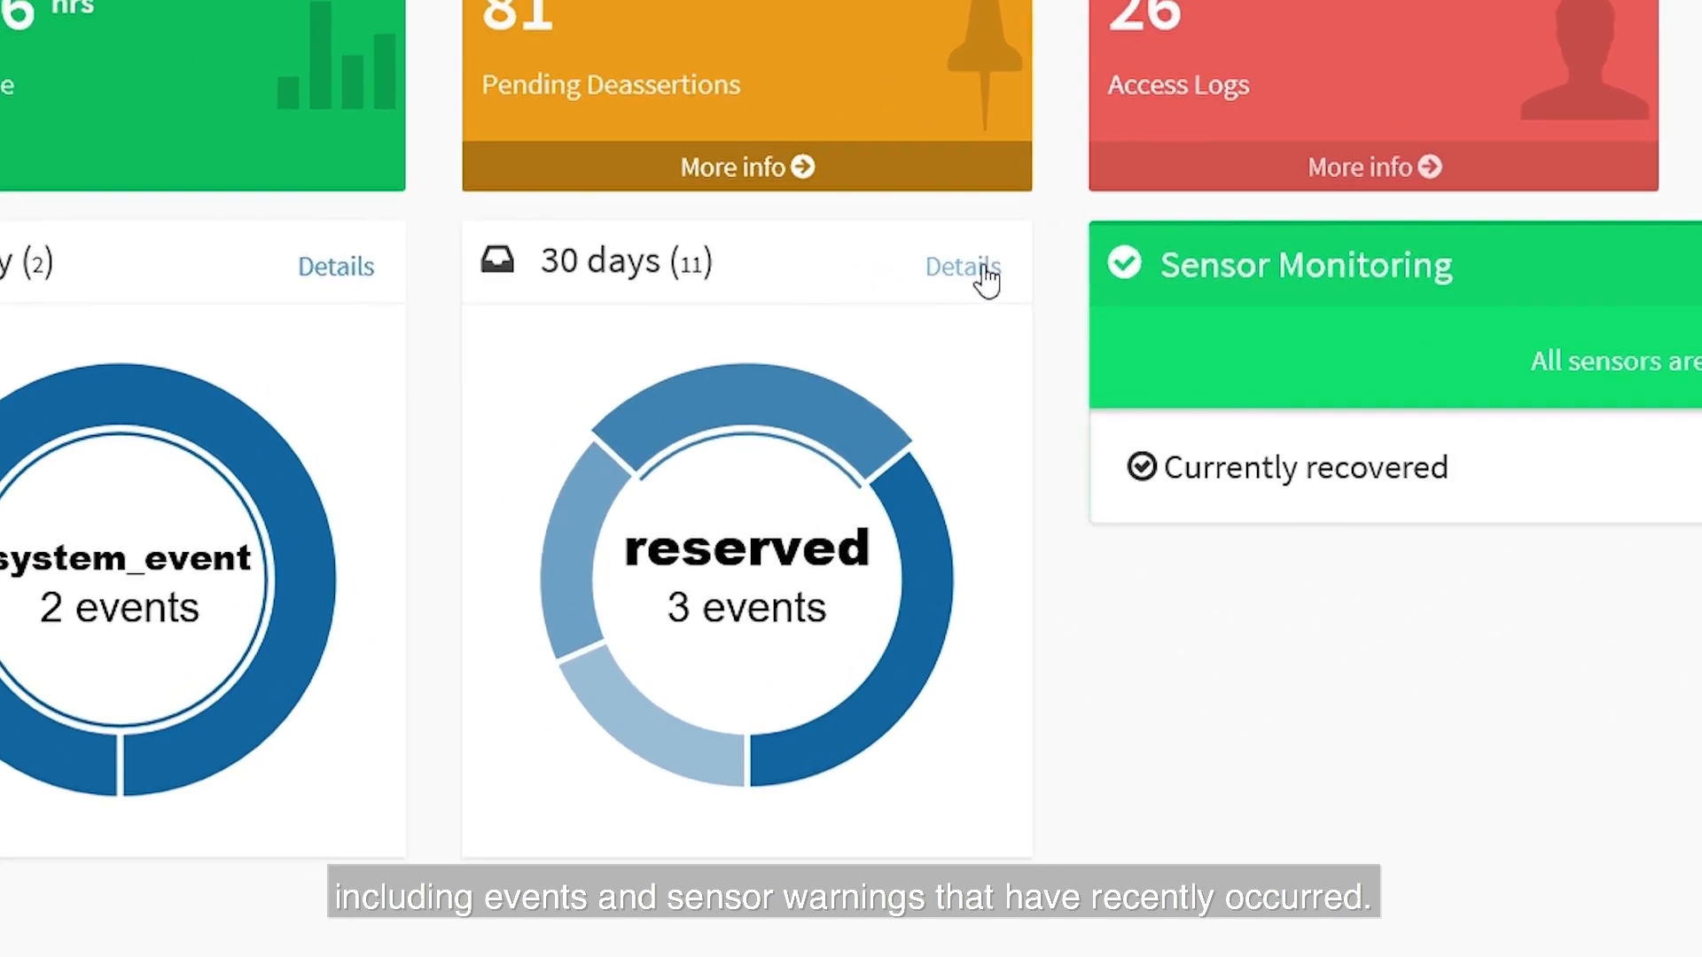
- Review the 30-day event log, then scroll through live temperature, voltage and power readings
click(959, 267)
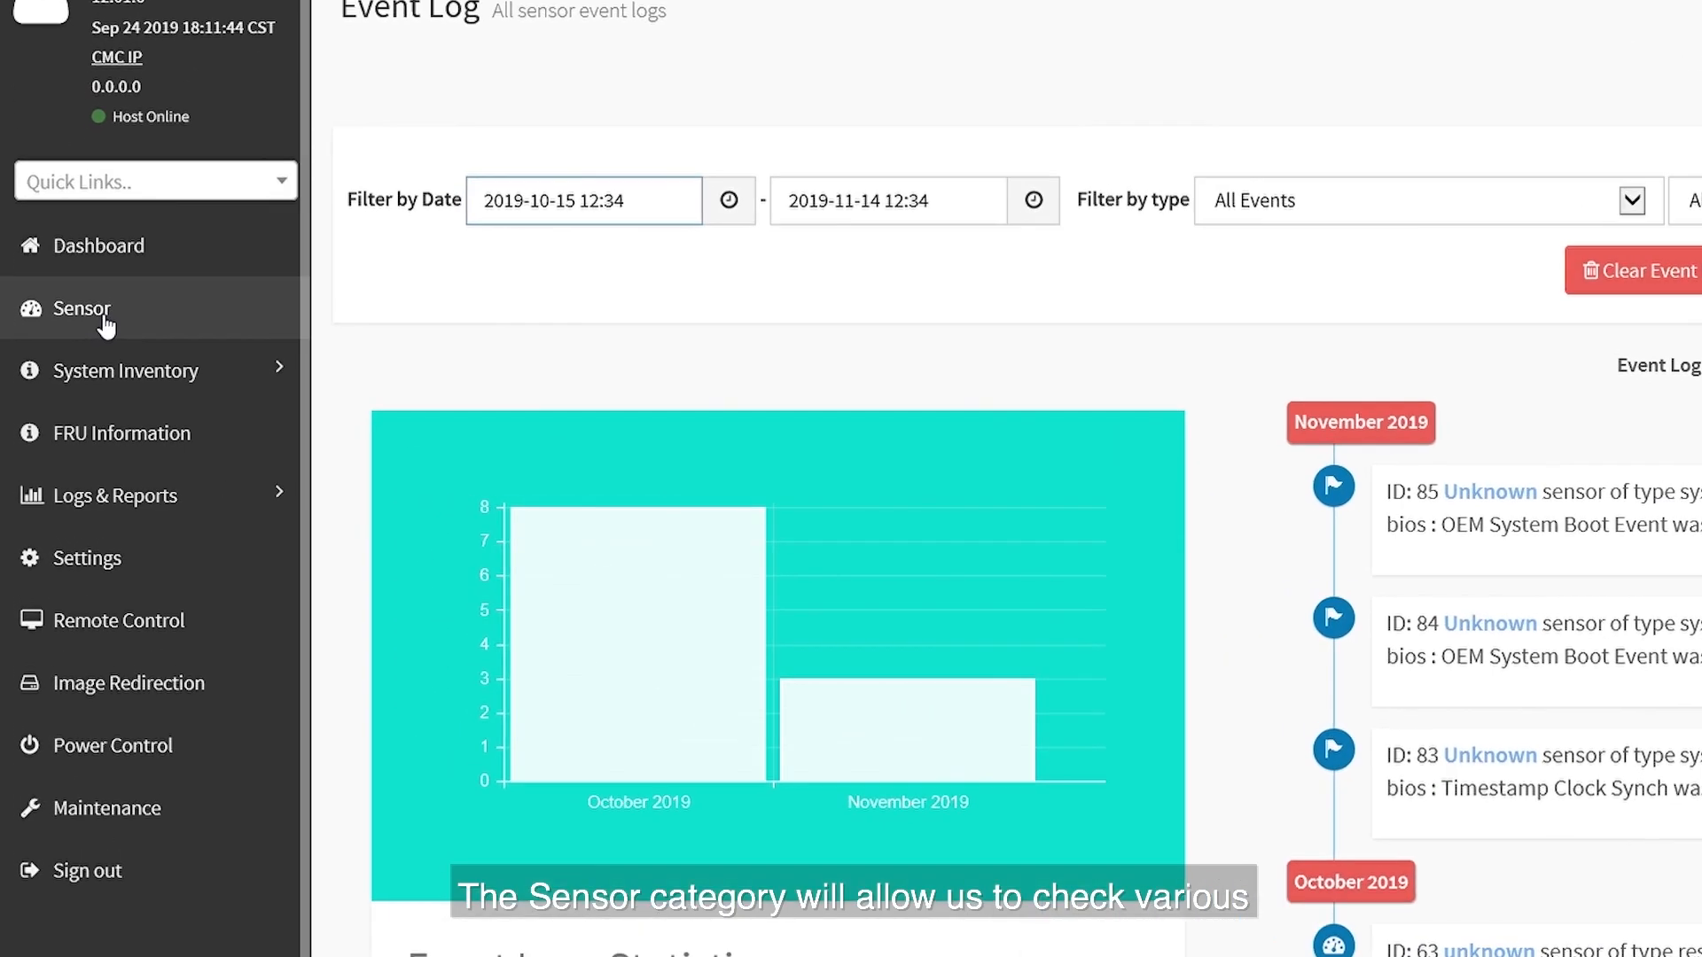
click(82, 309)
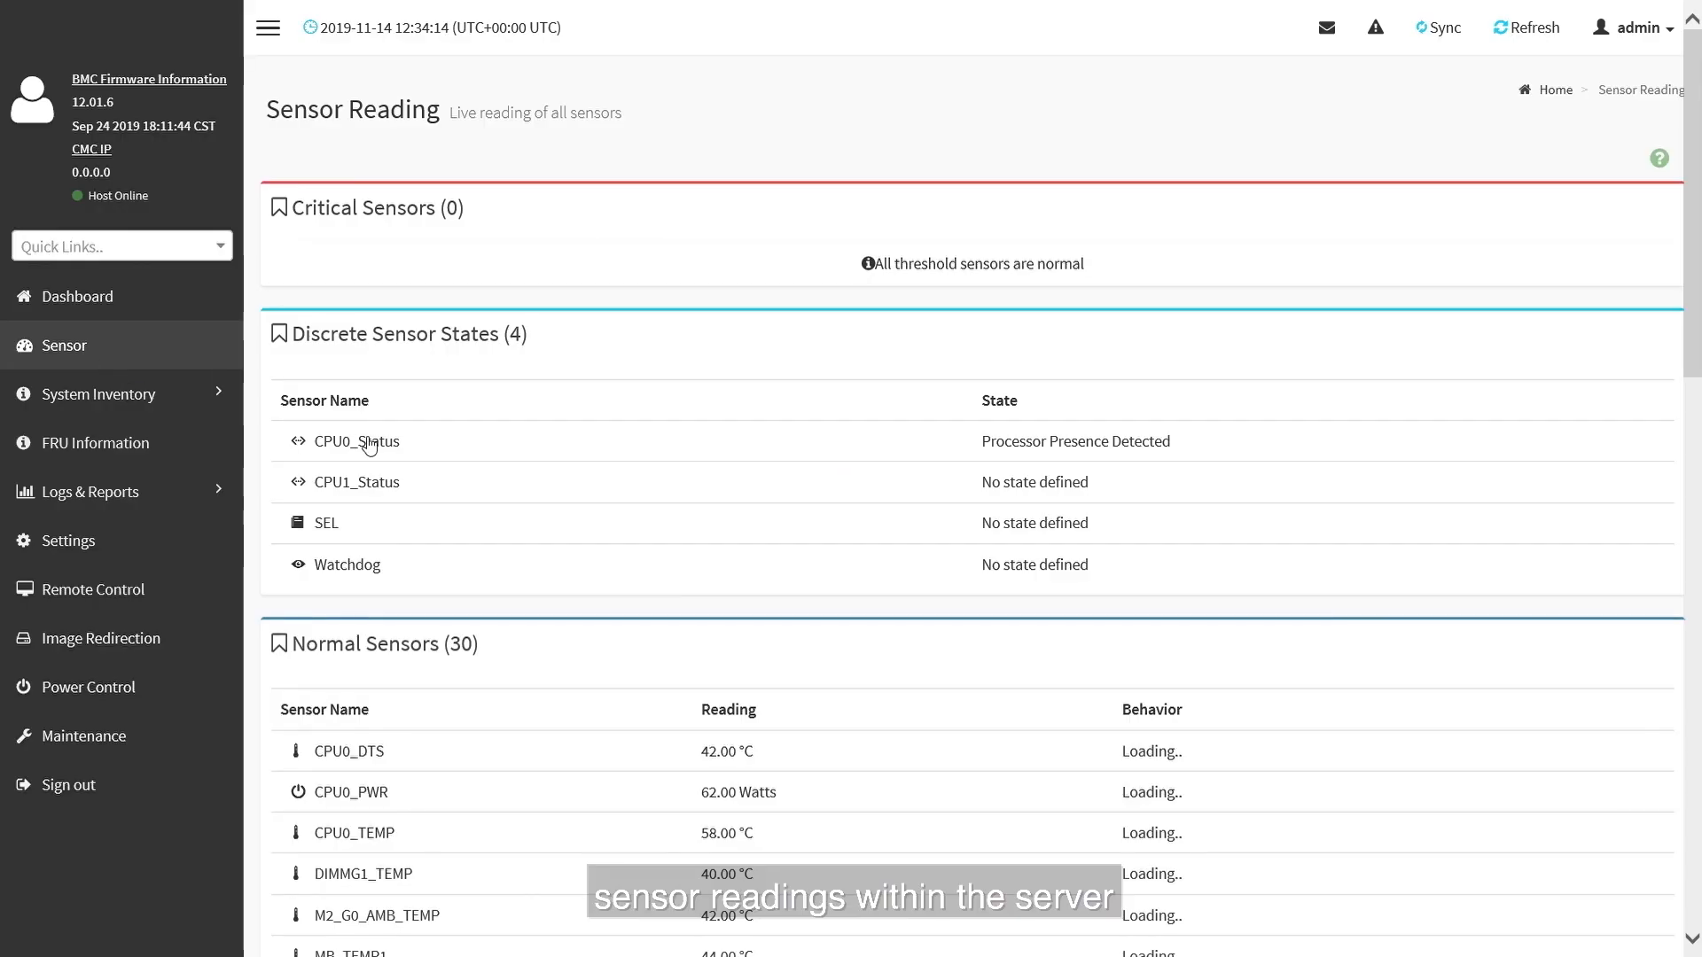
scroll(down, 3)
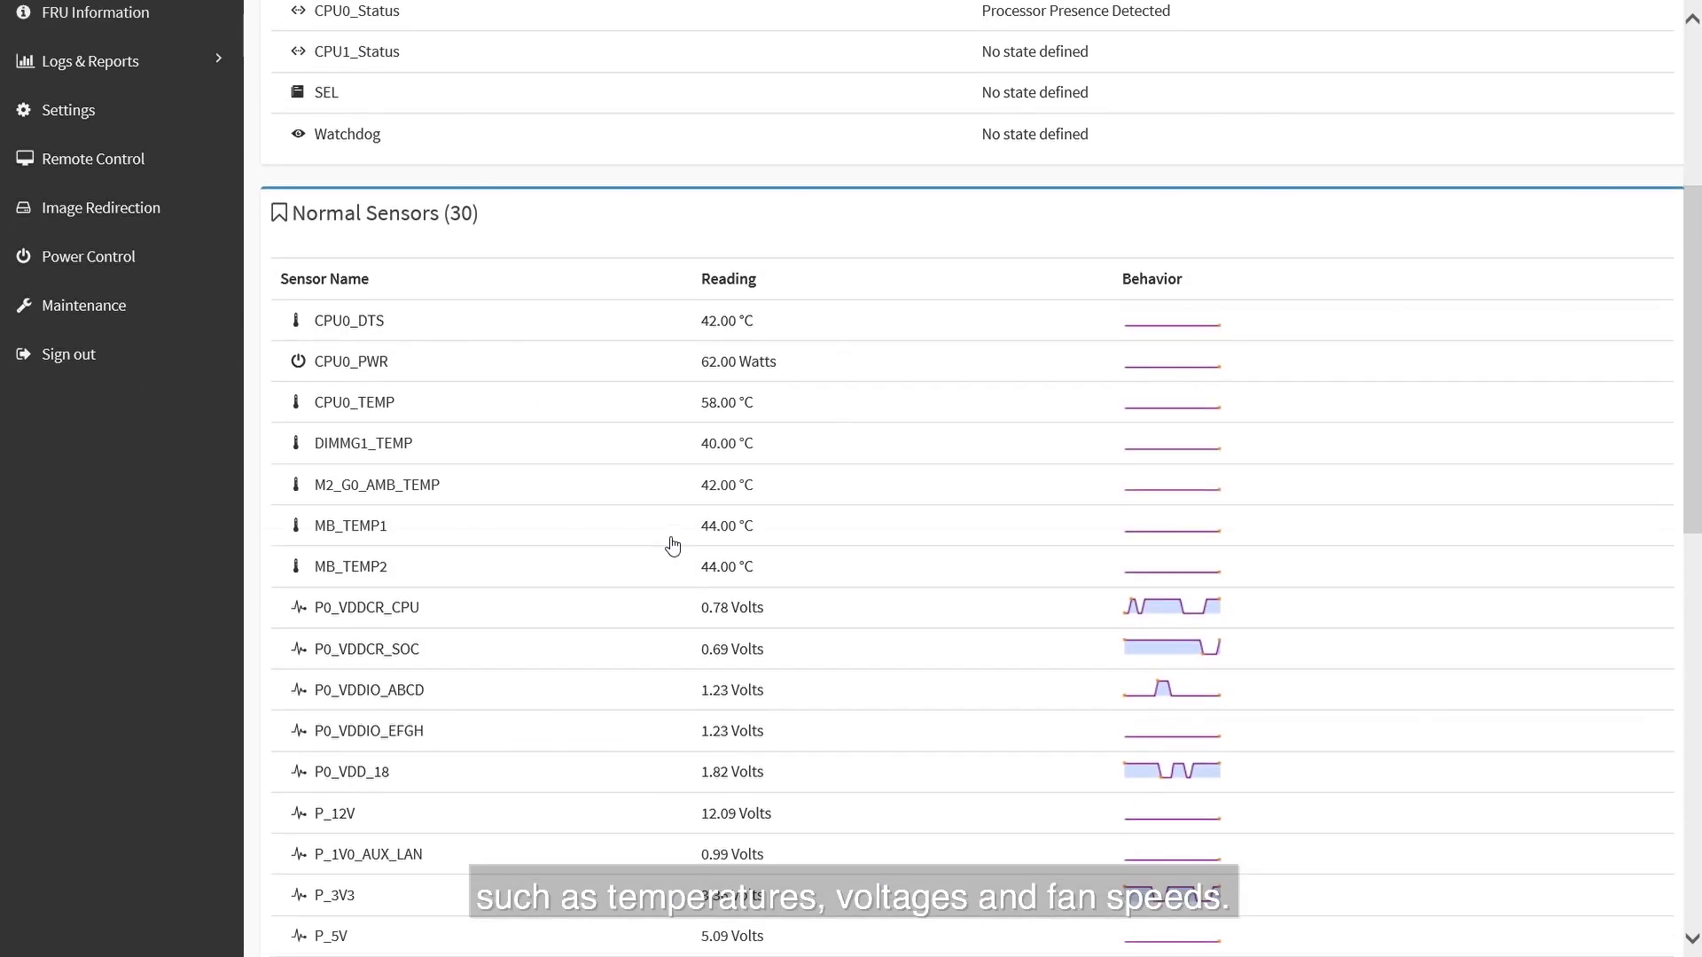
scroll(down, 3)
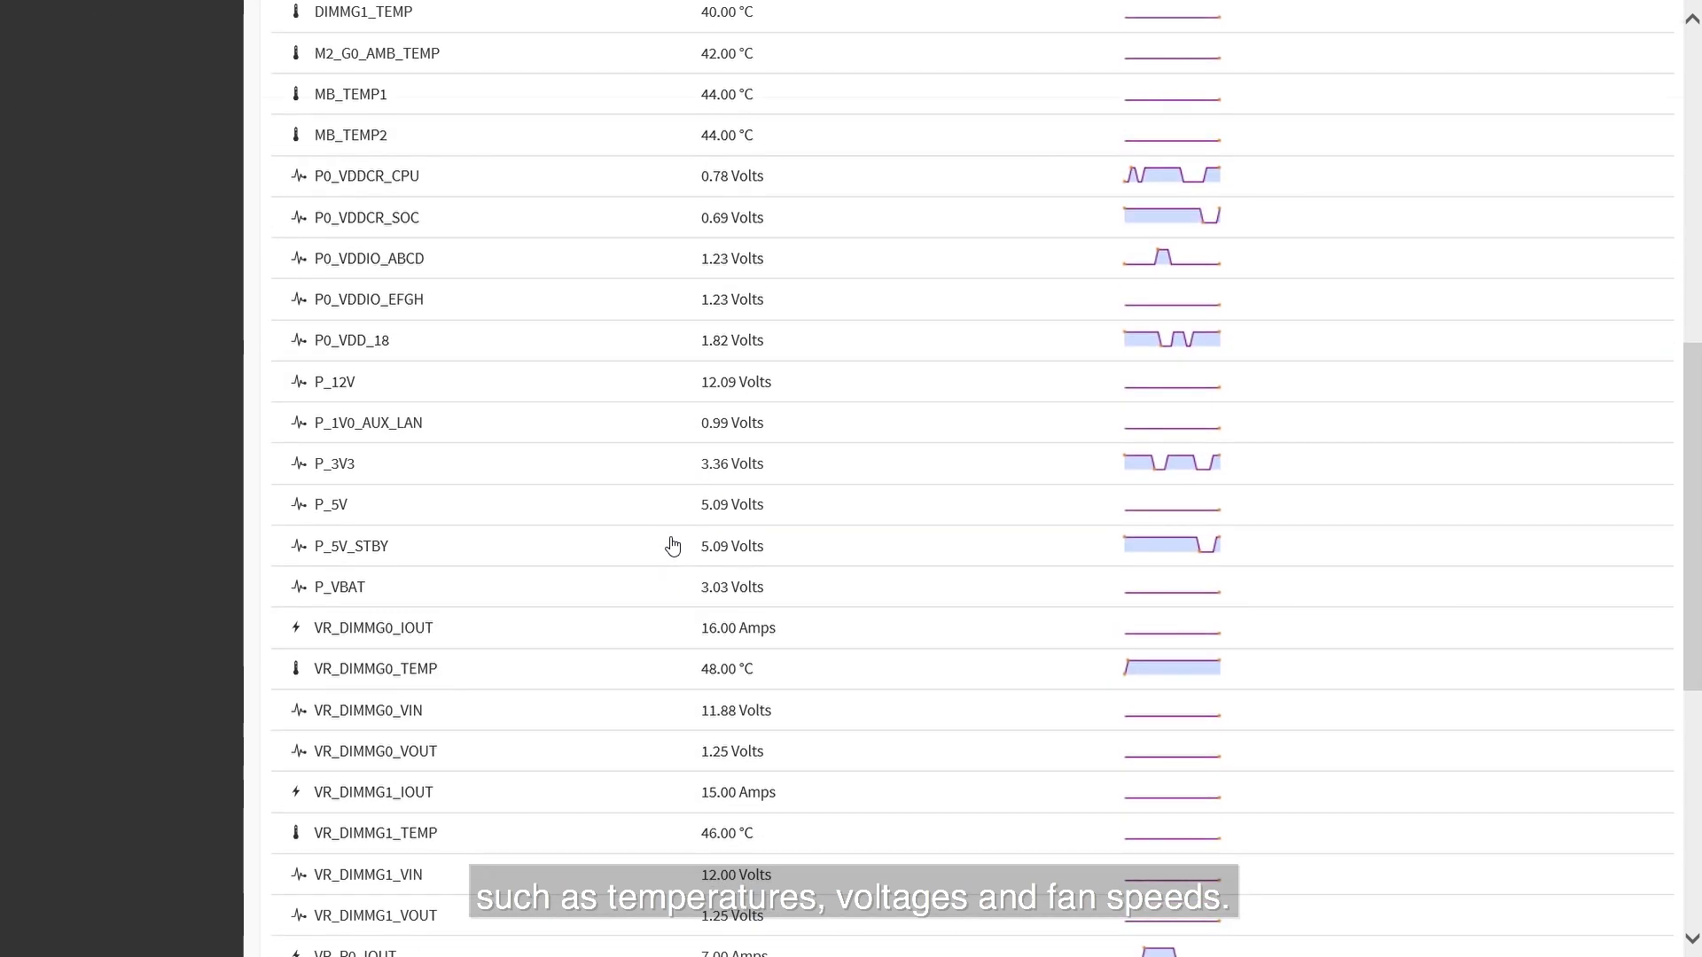
scroll(down, 3)
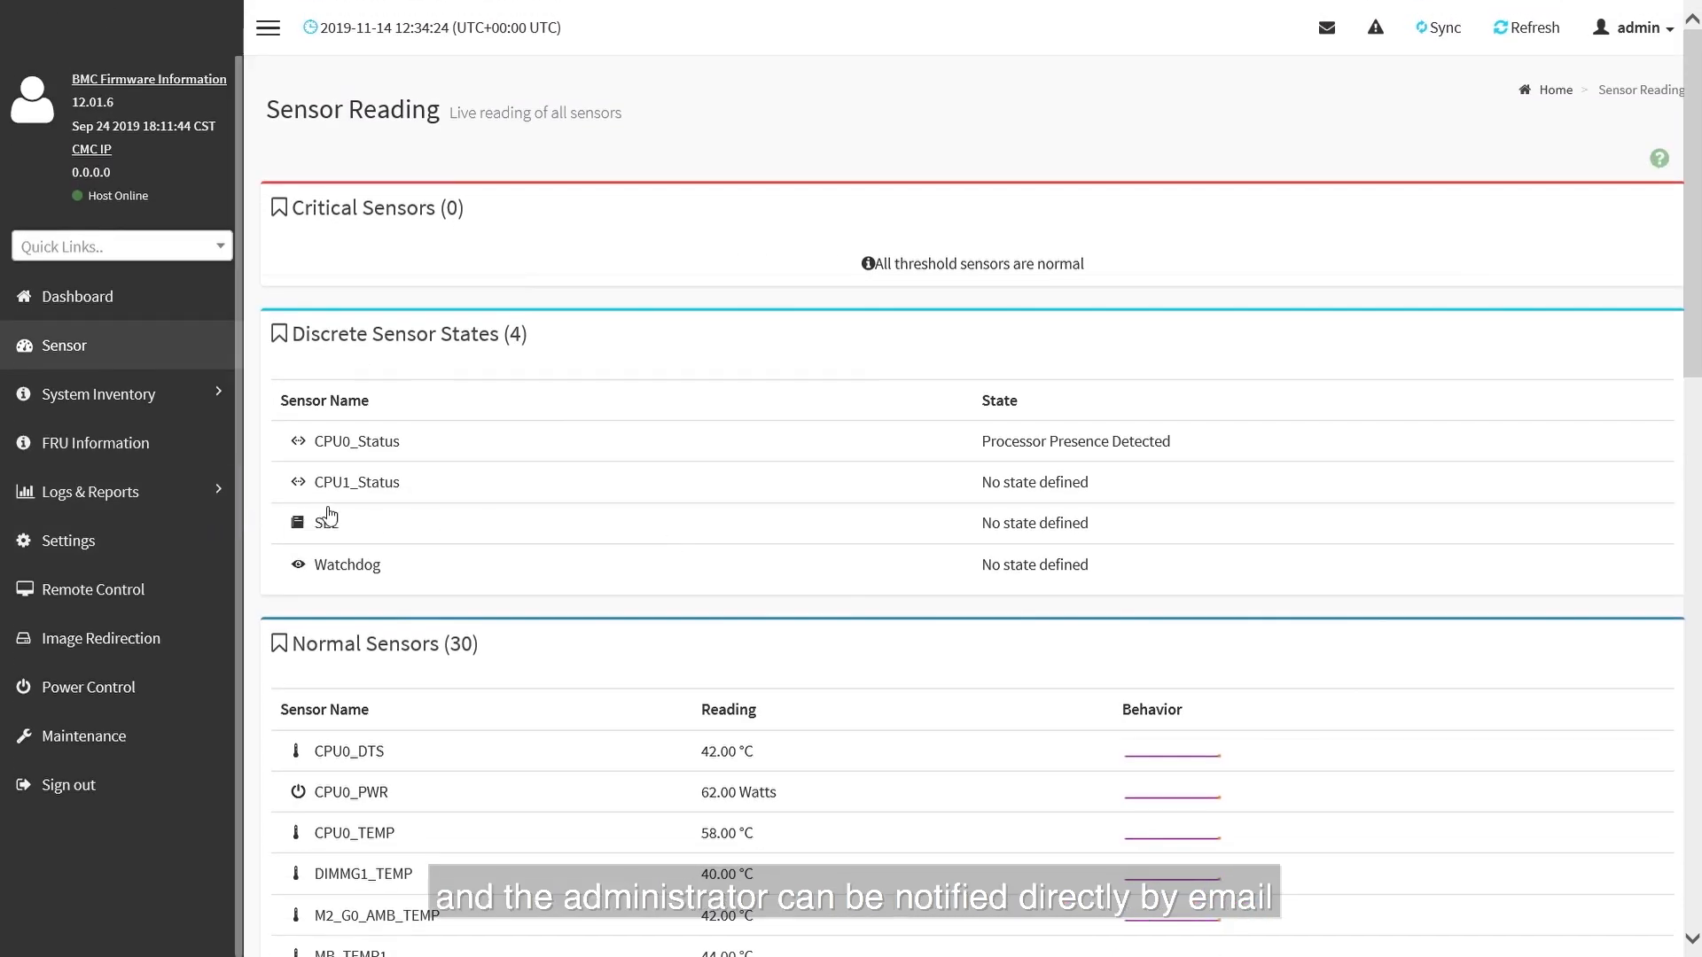
mouse_move(359, 500)
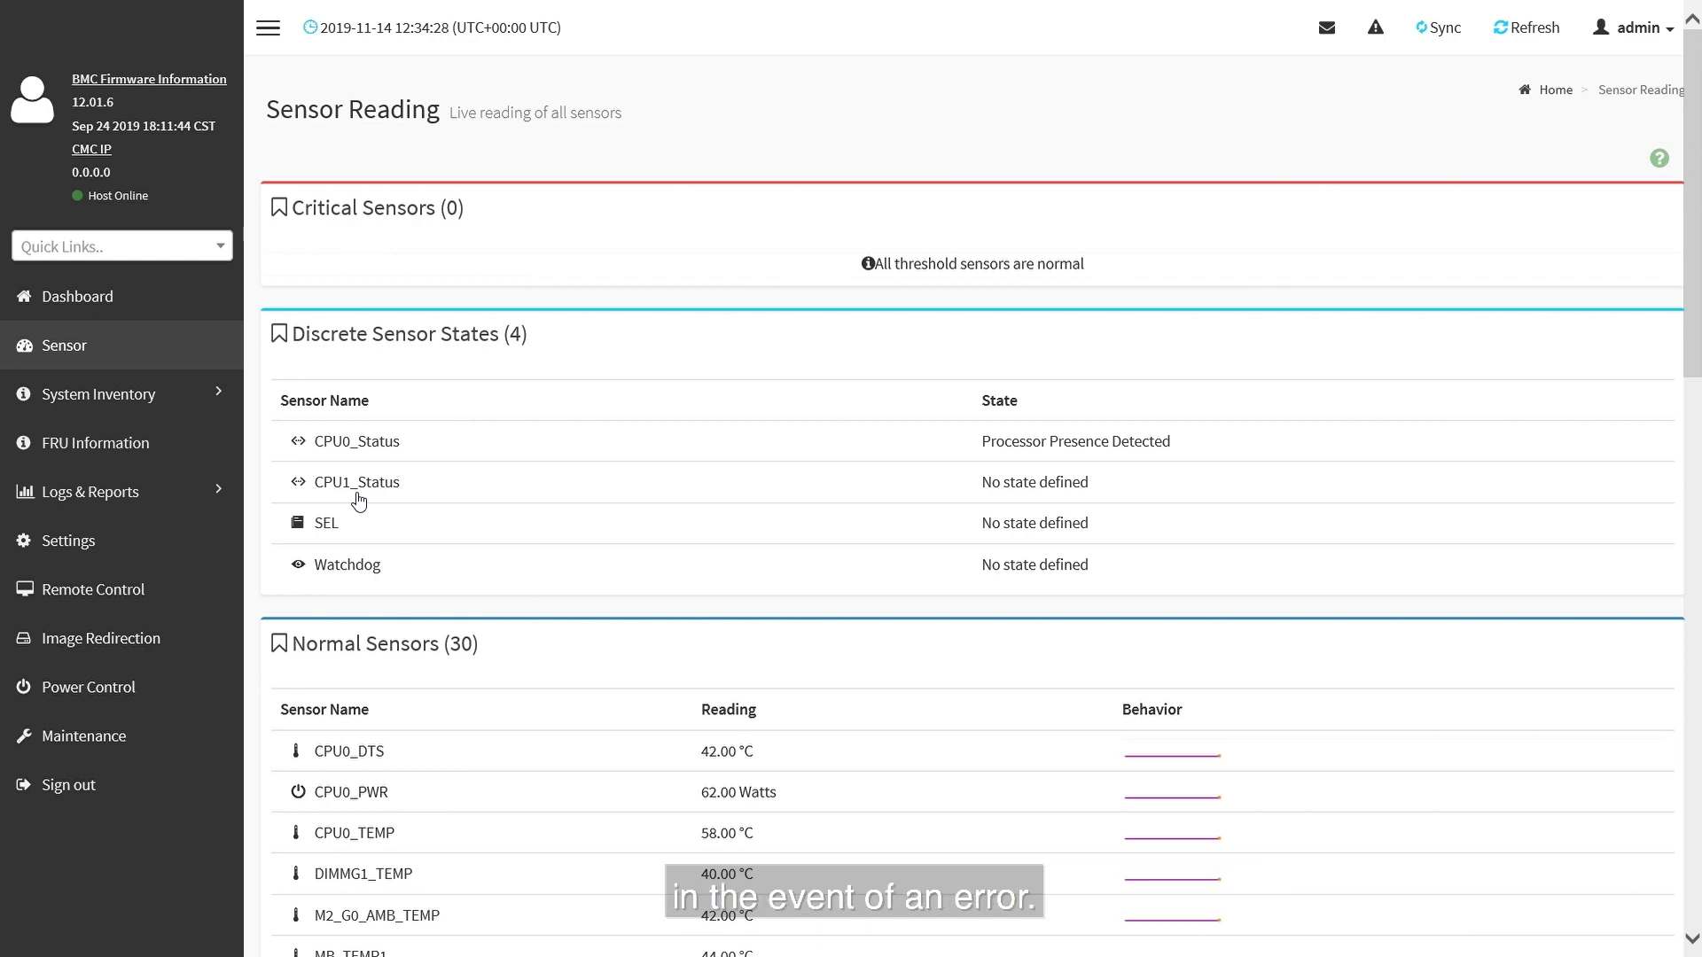
mouse_move(339, 424)
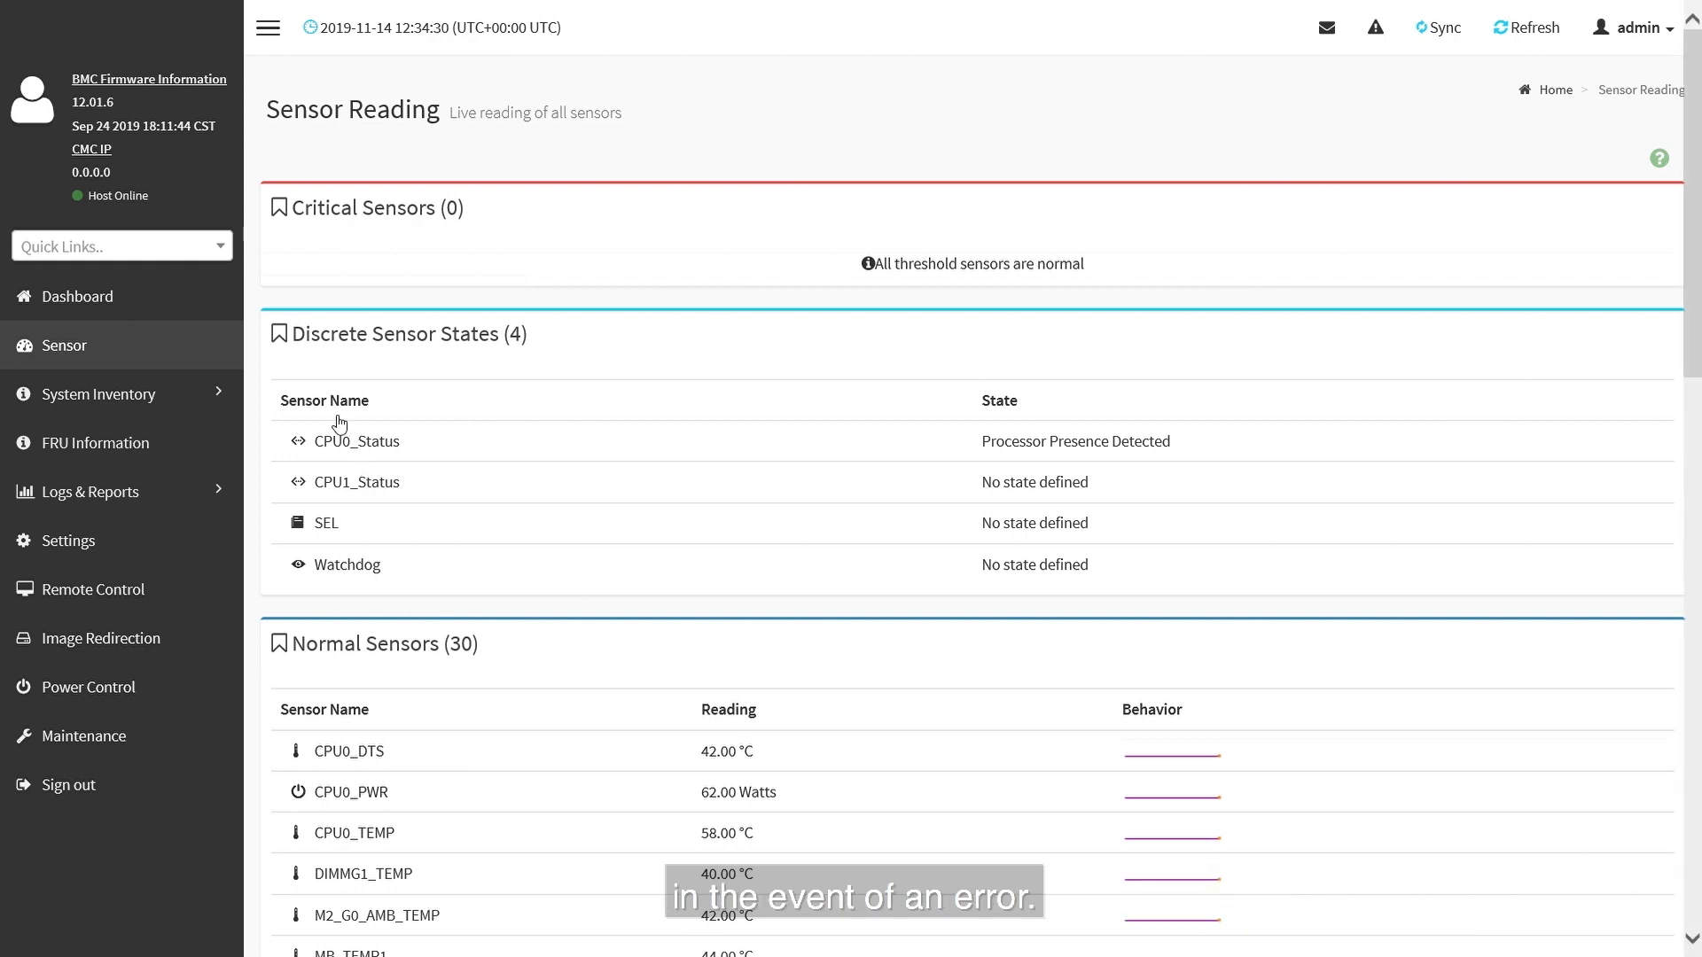
- Browse CPU Inventory, then HDD Inventory with On Board PCH drives Sata0–Sata5 expanded
click(97, 392)
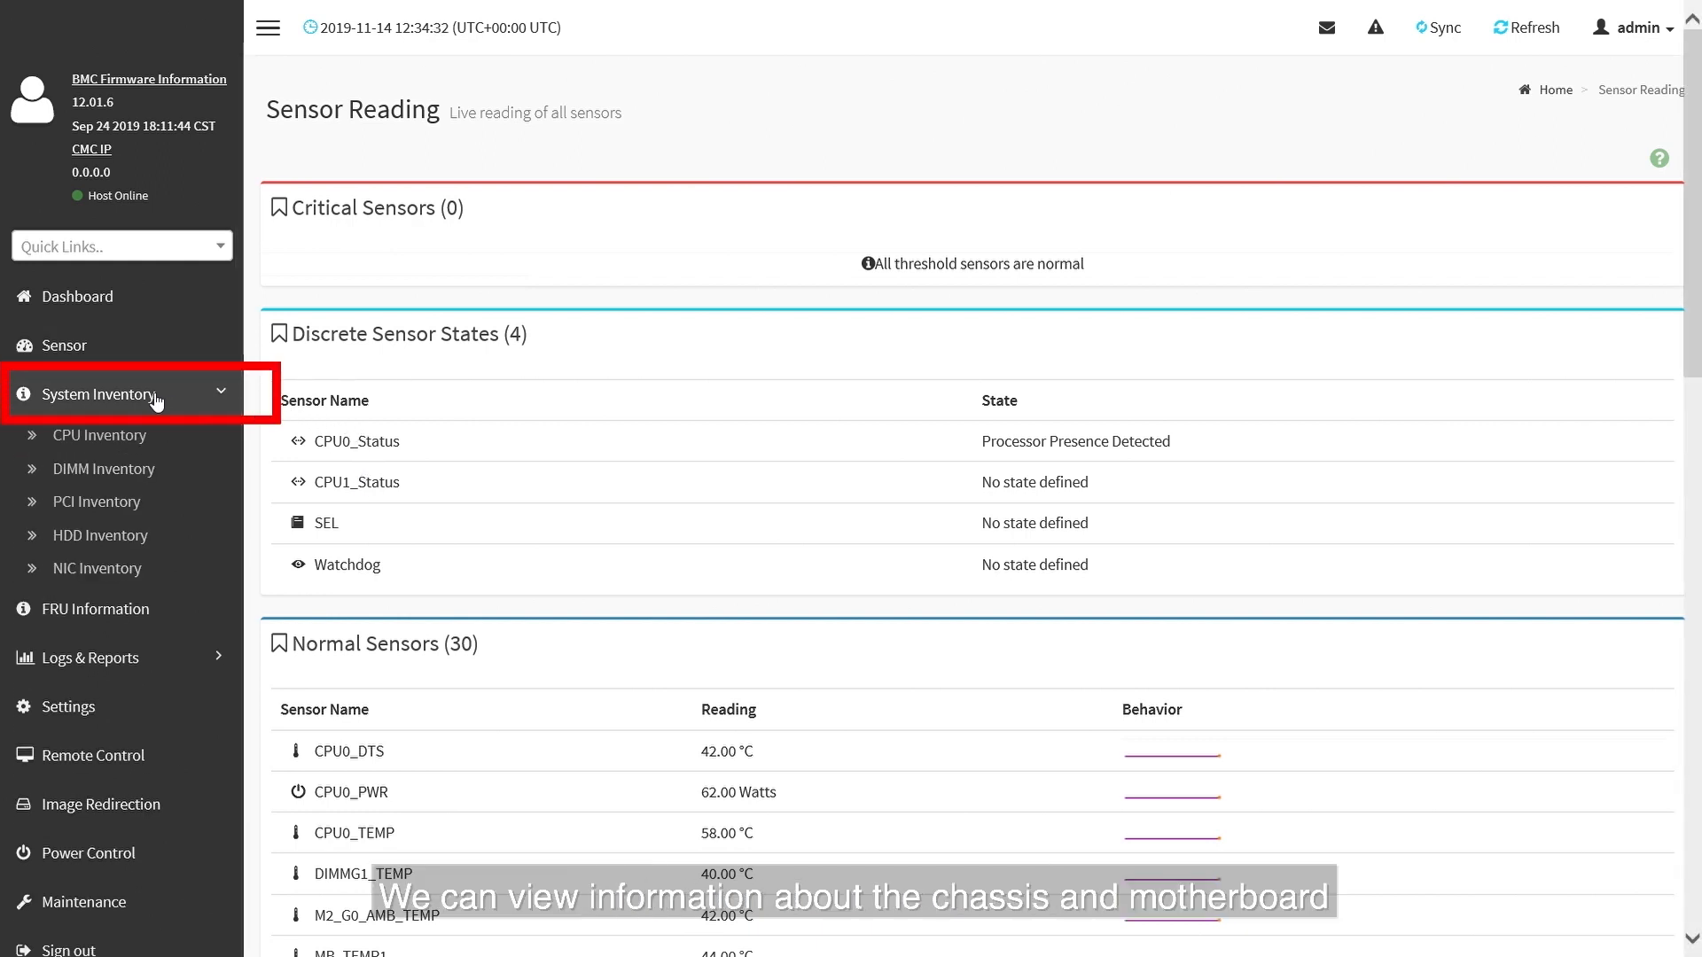
click(97, 436)
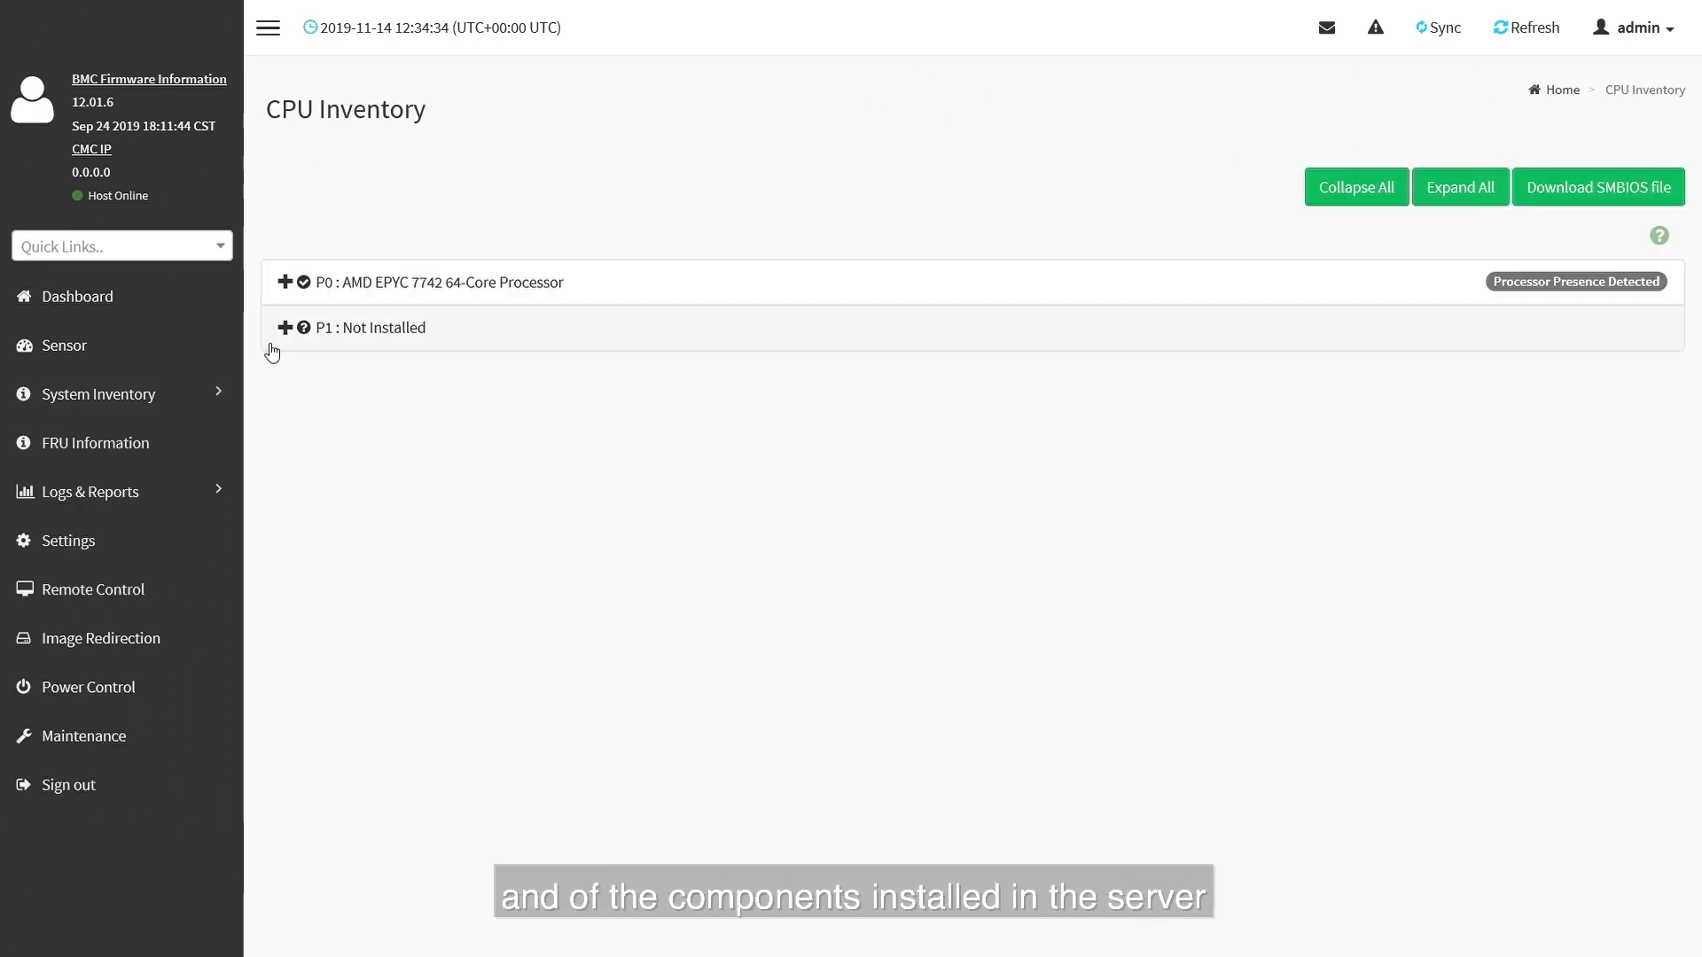
click(285, 282)
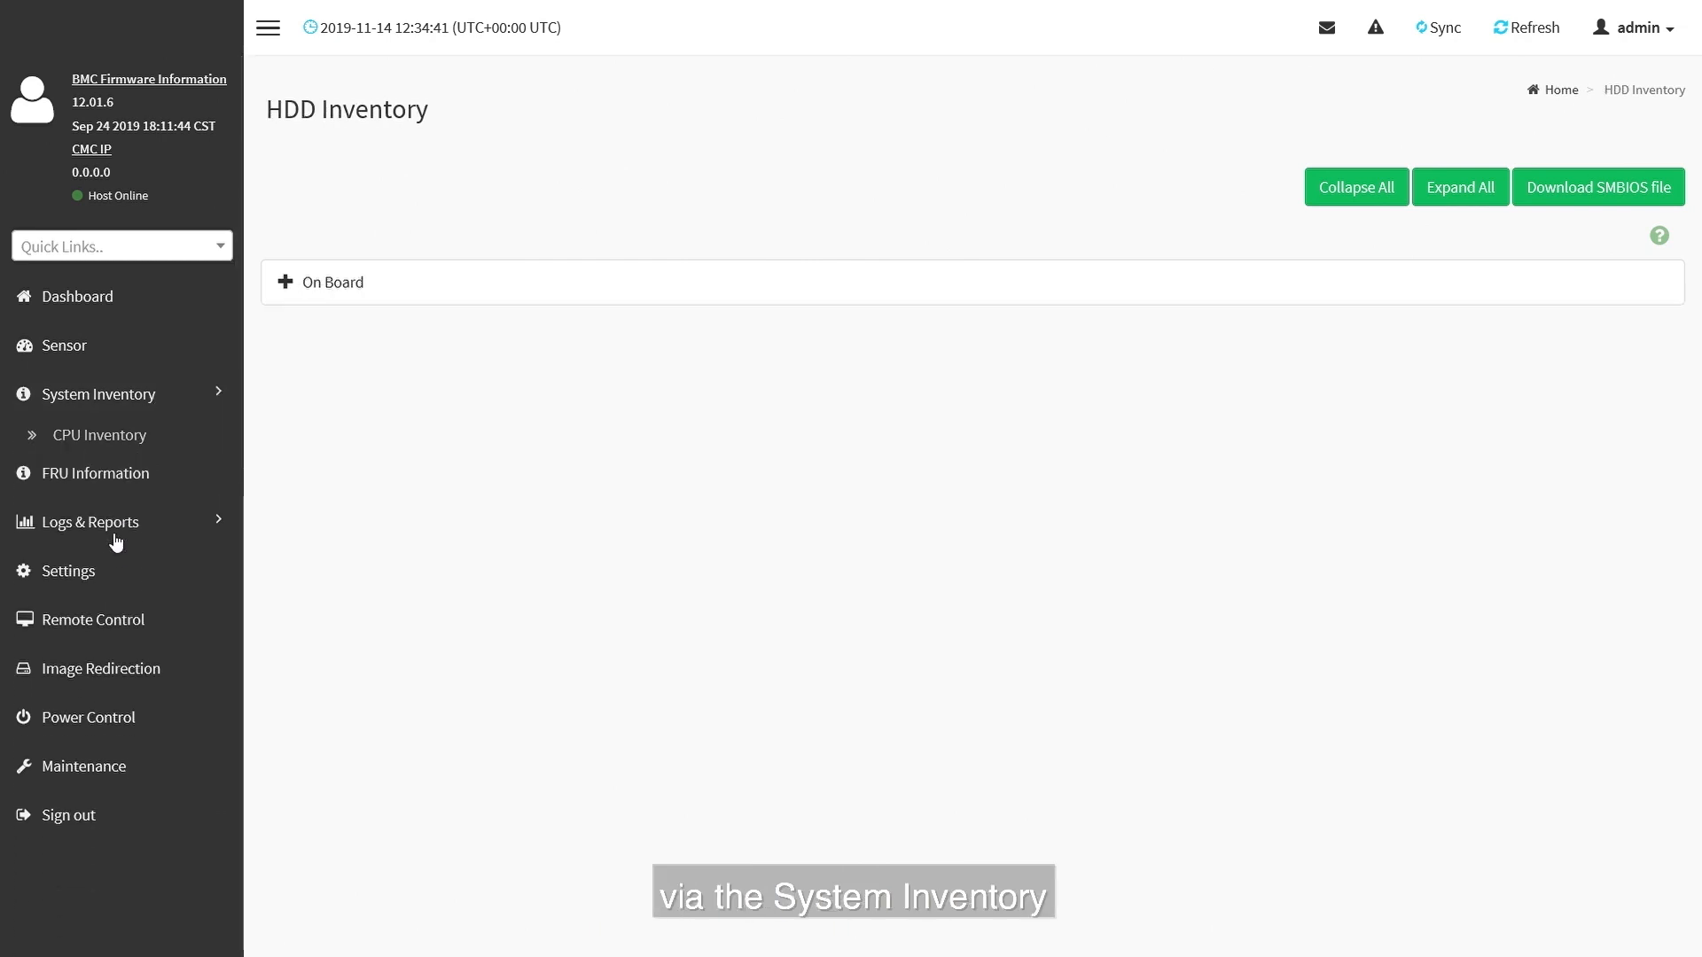
click(286, 281)
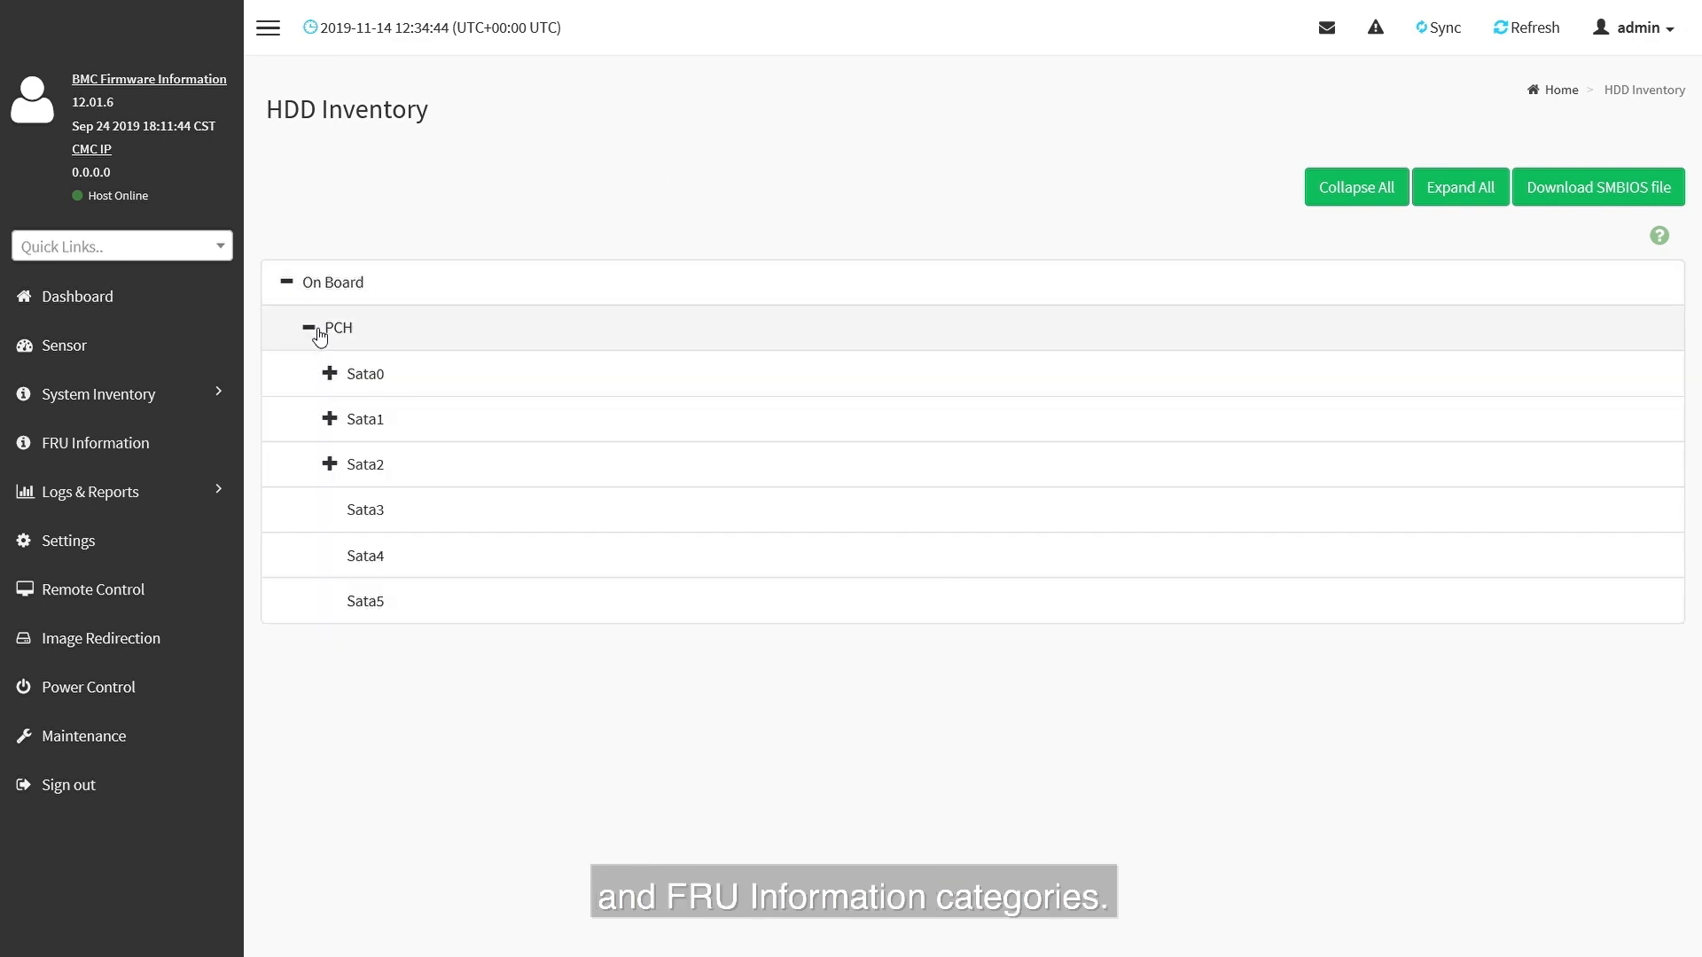
click(329, 374)
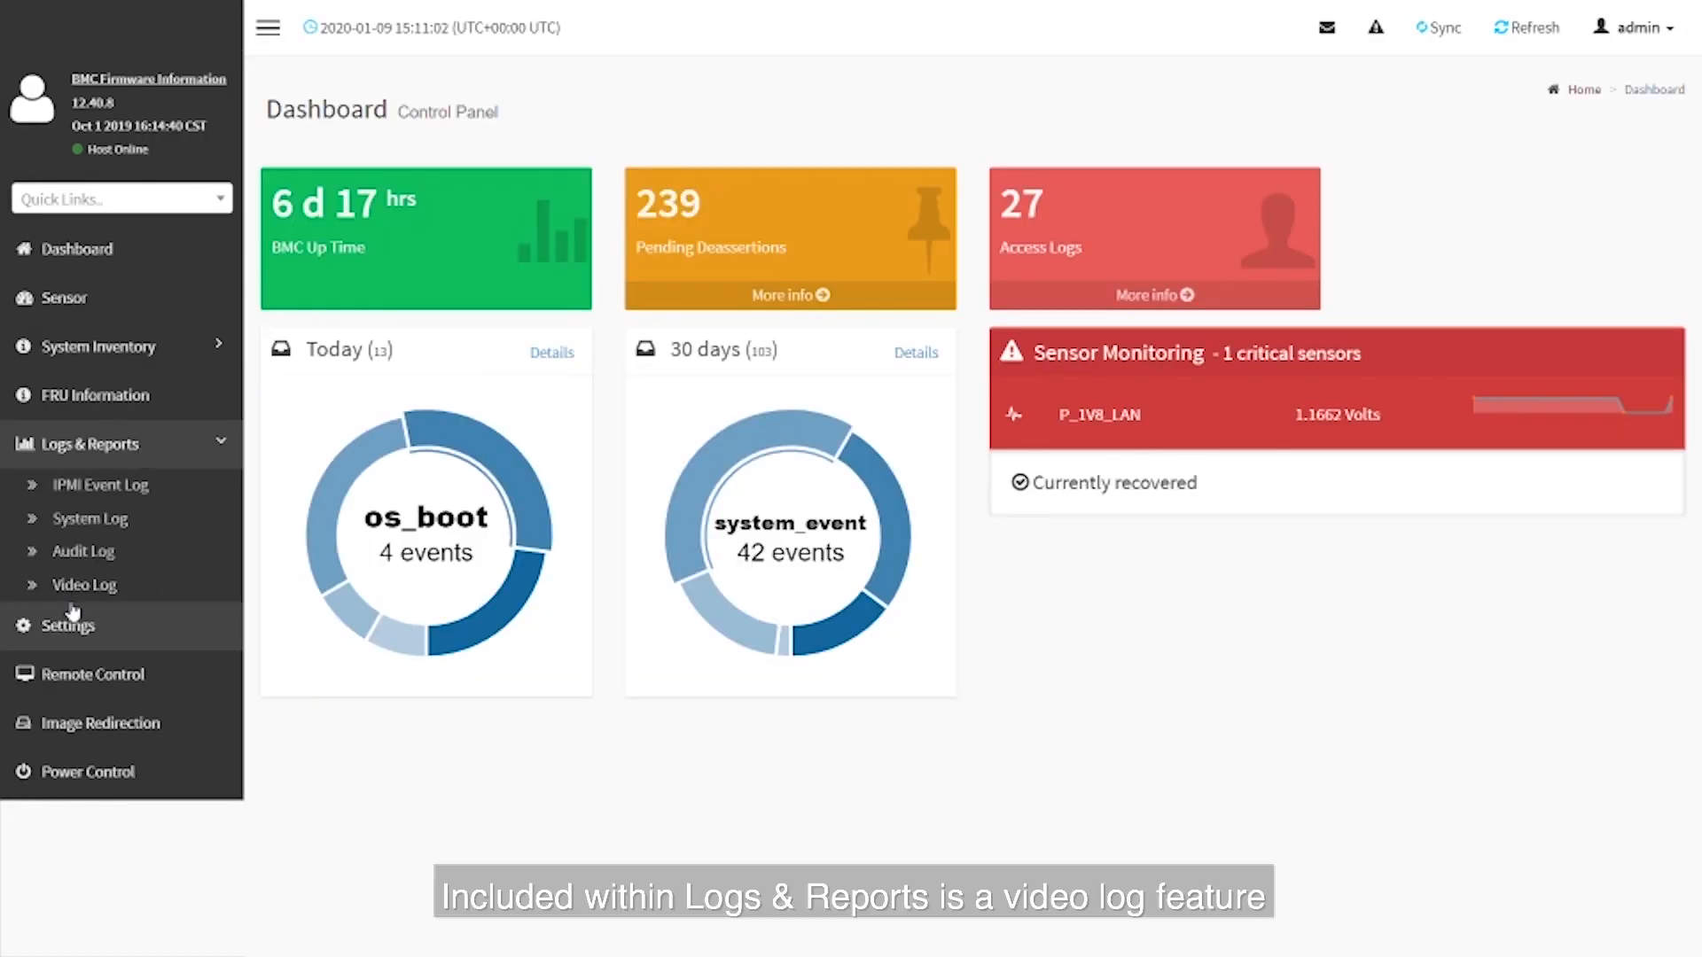
- Check the two recorded event videos, then launch the H5Viewer remote KVM
click(83, 586)
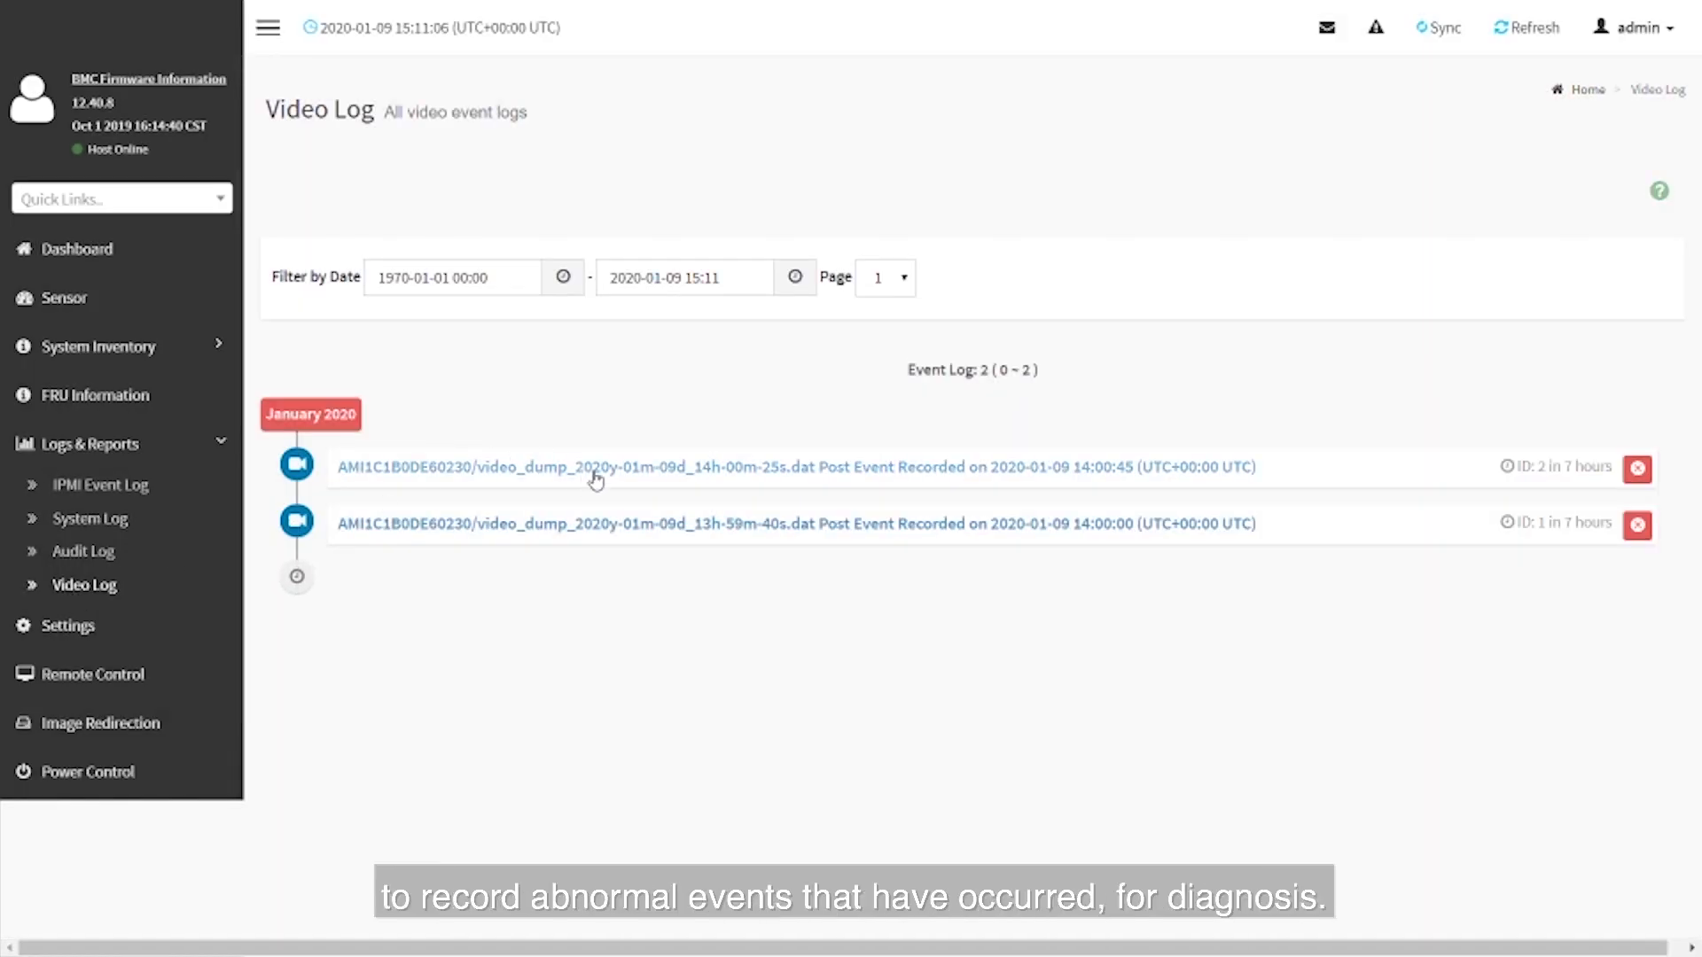
click(597, 467)
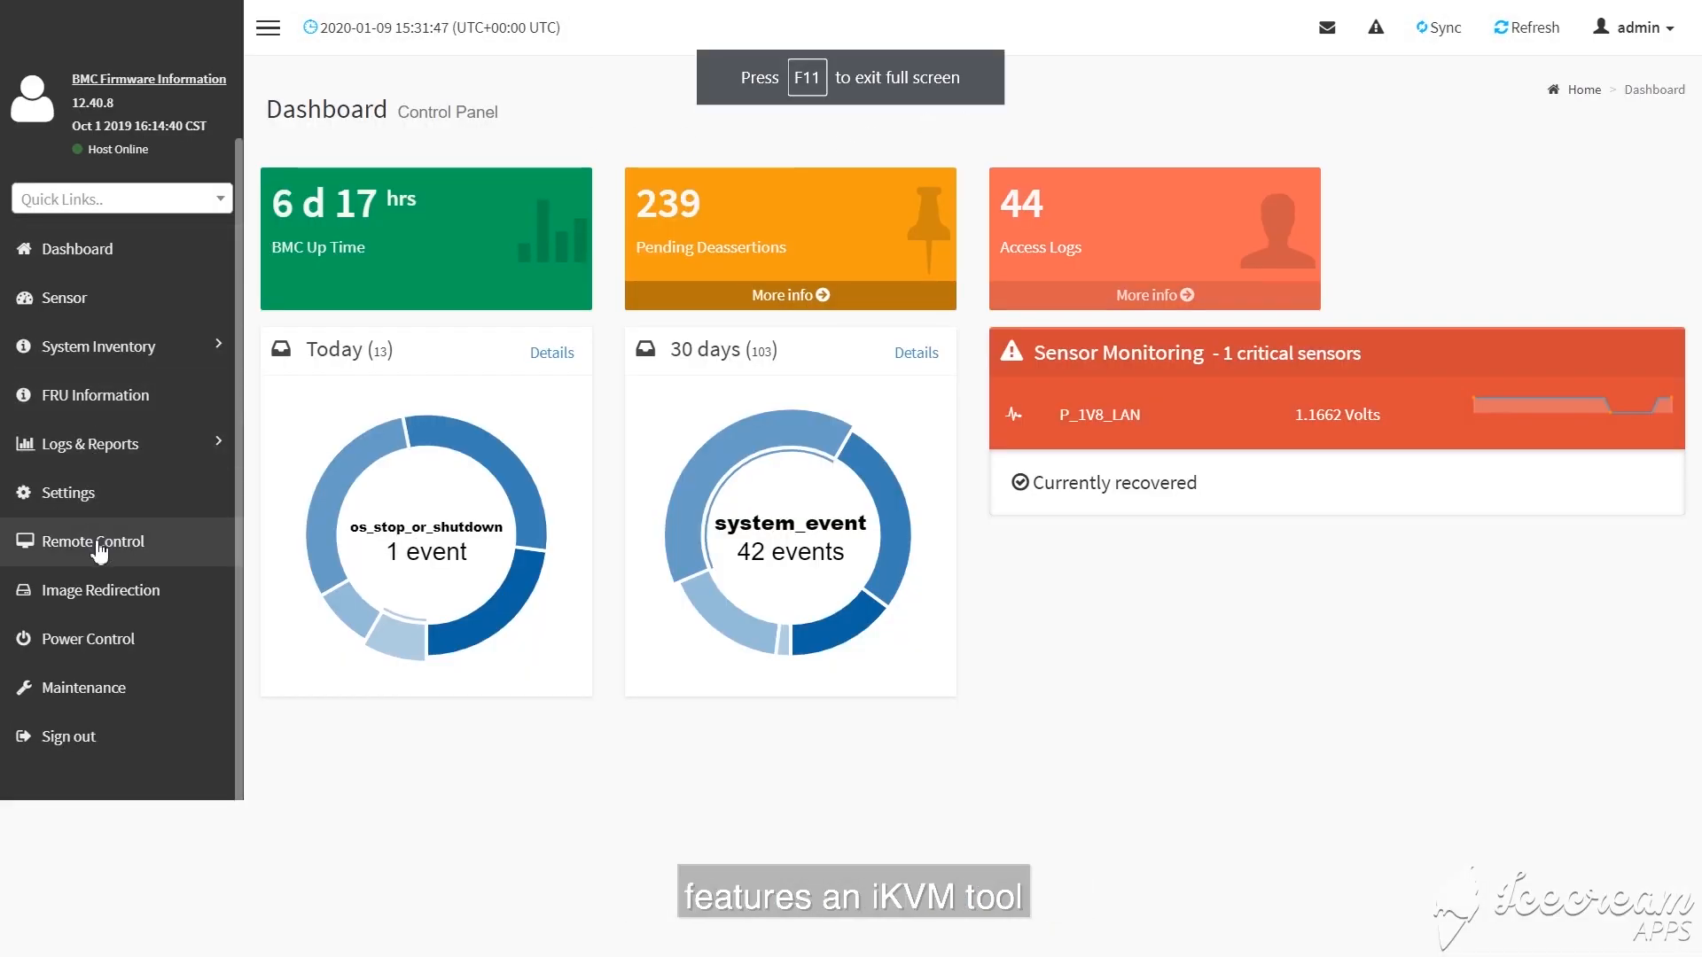
click(92, 541)
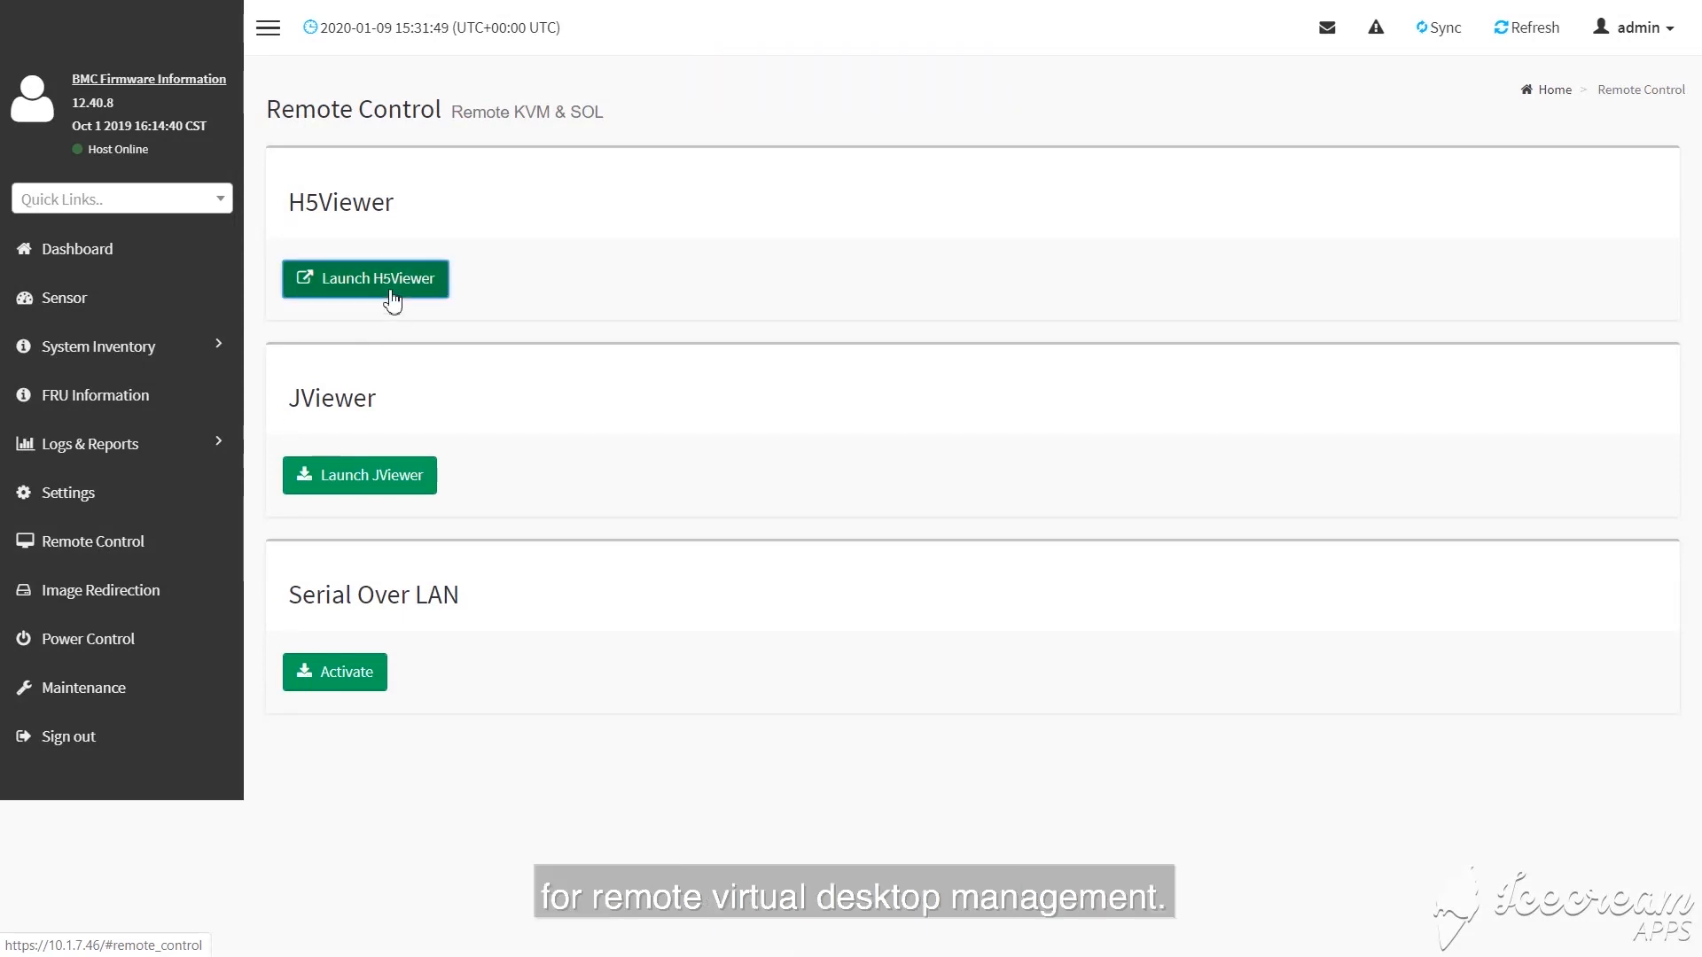
click(364, 277)
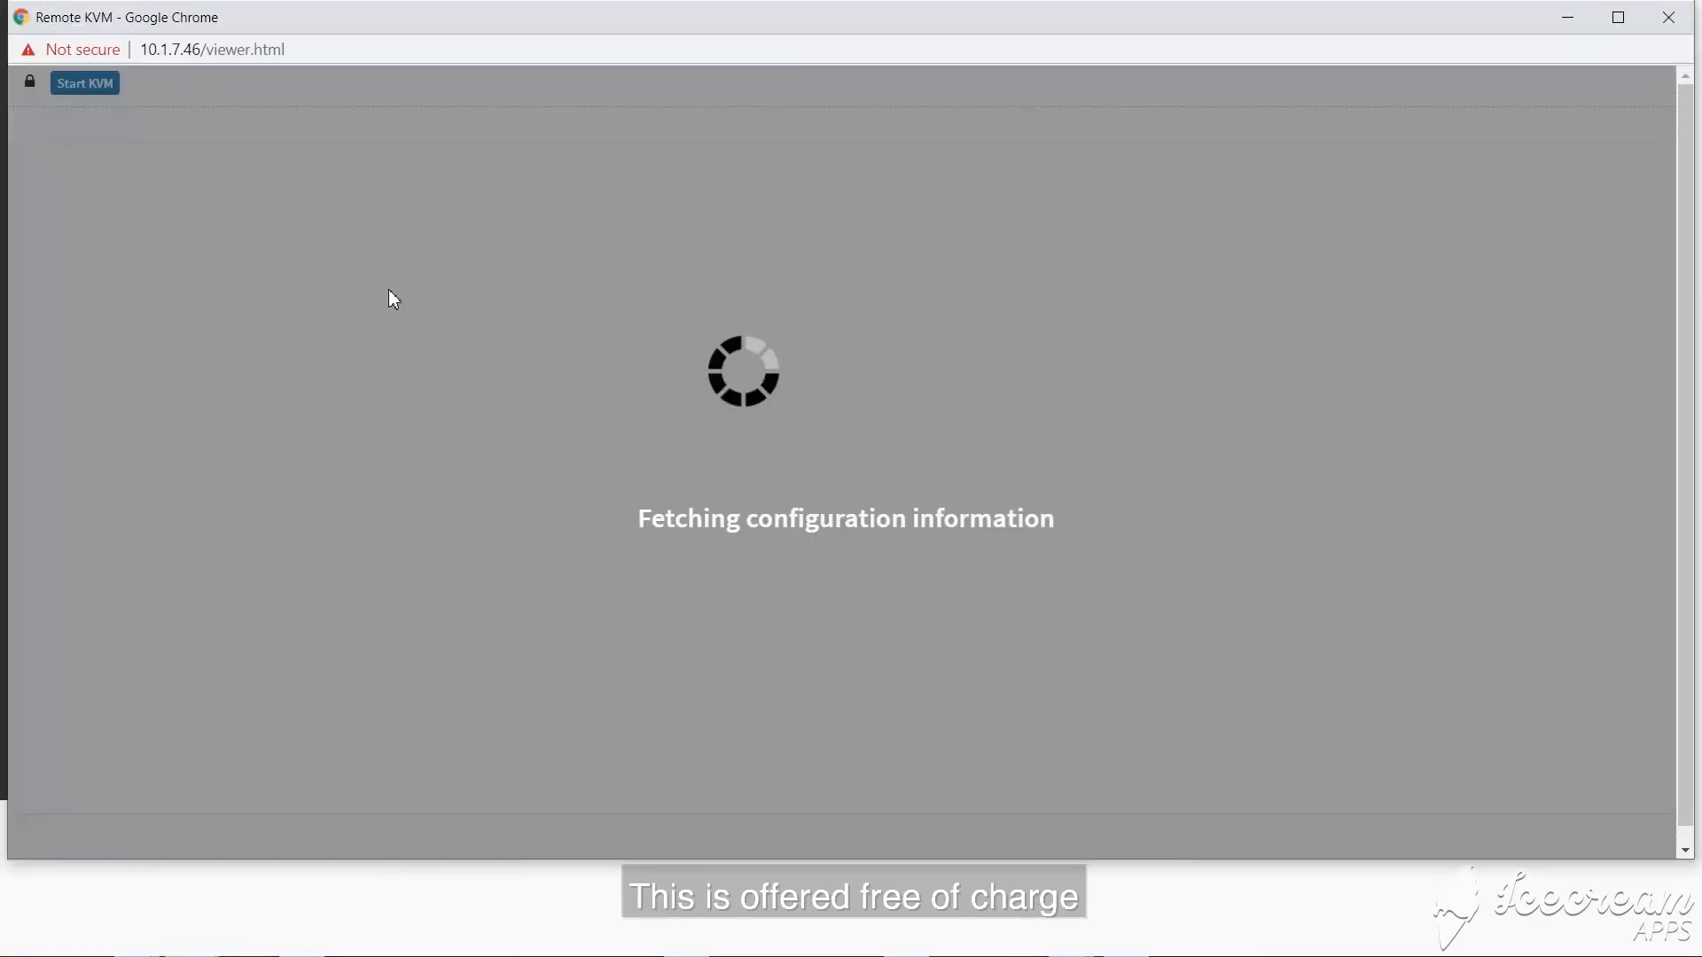
click(83, 83)
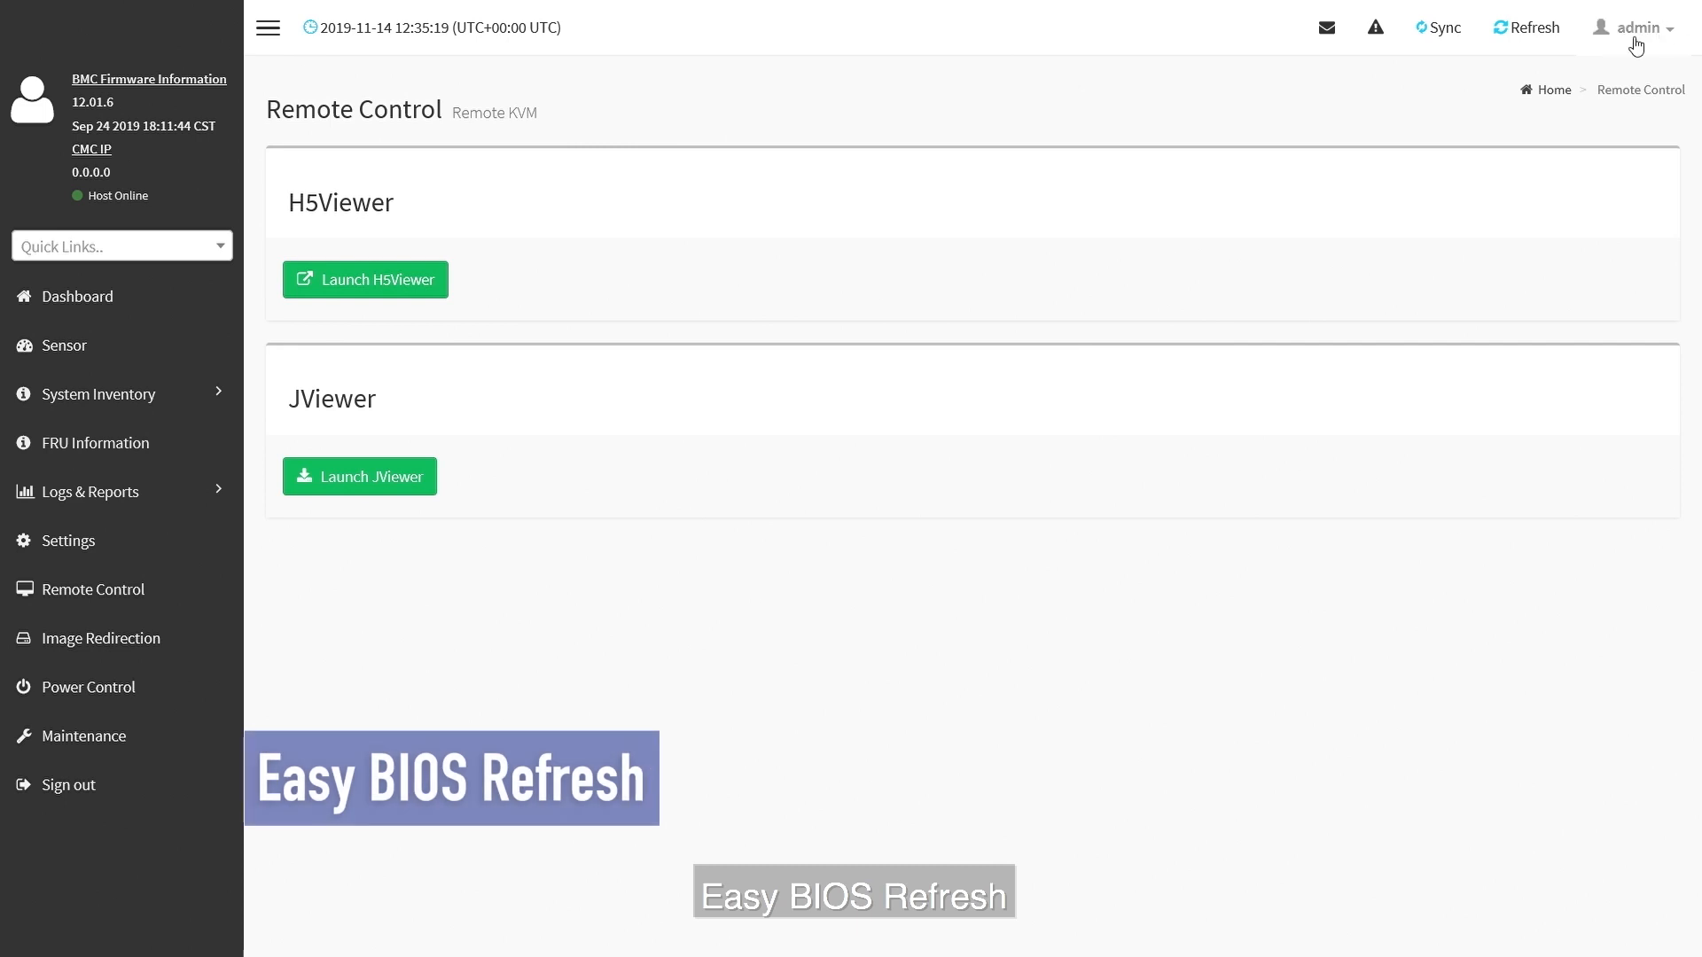
- View the Firmware Update page and the empty Remote Media list, ending on Settings
click(81, 736)
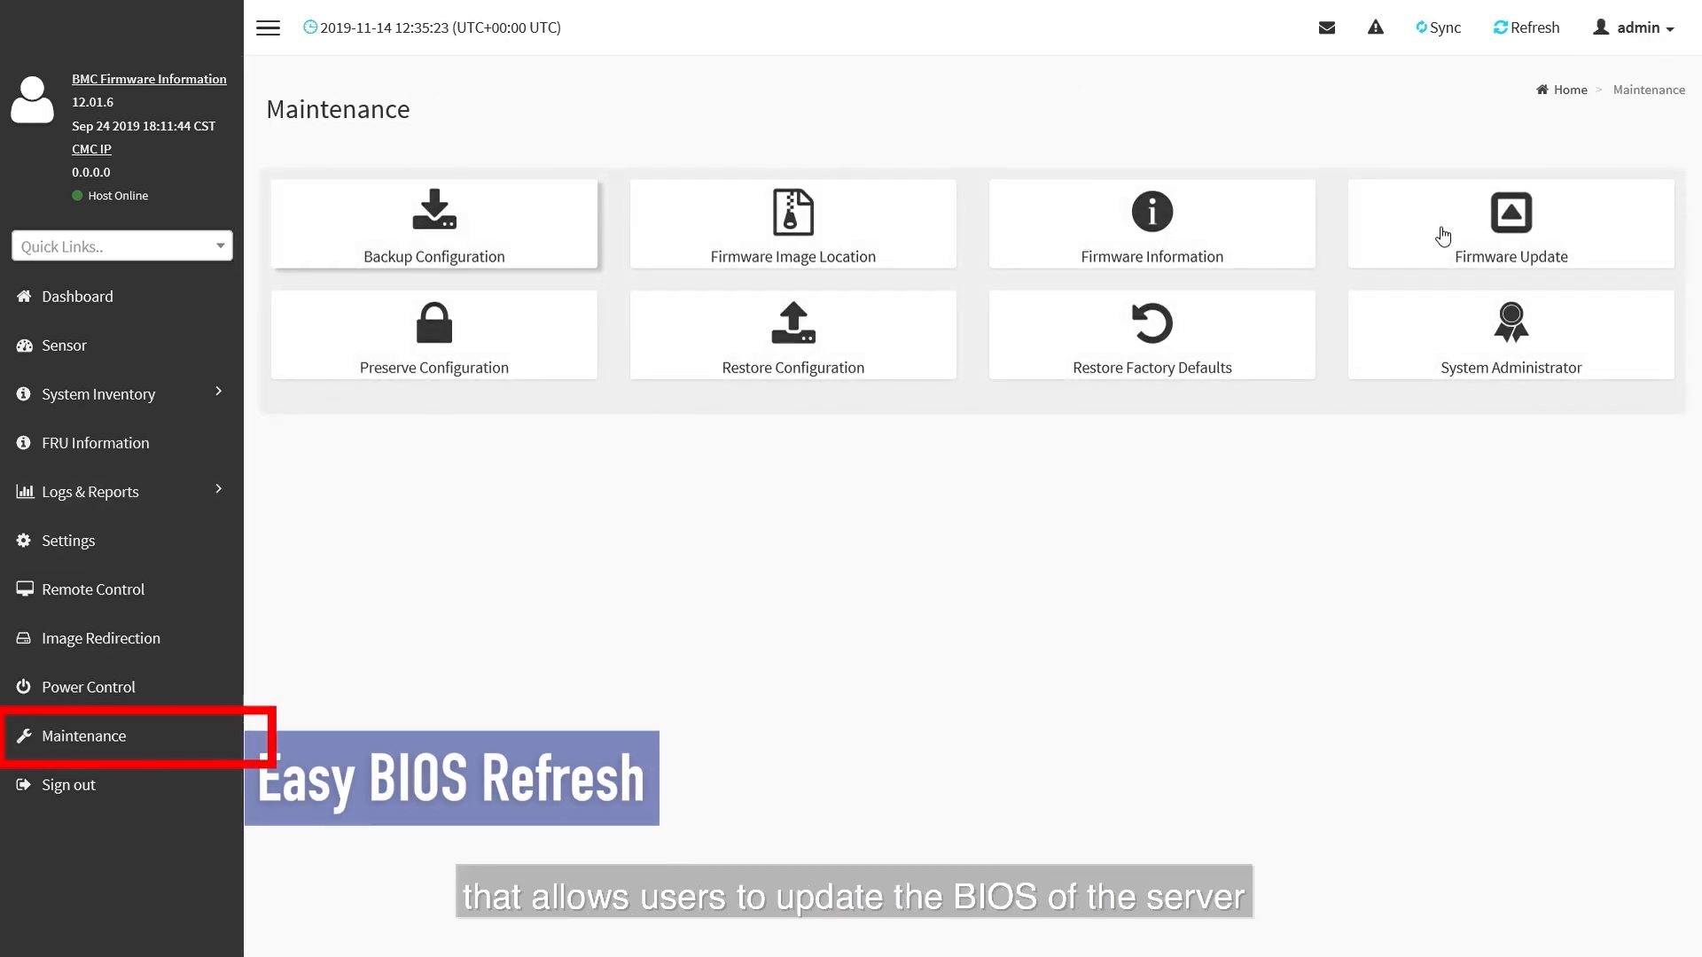
click(1509, 222)
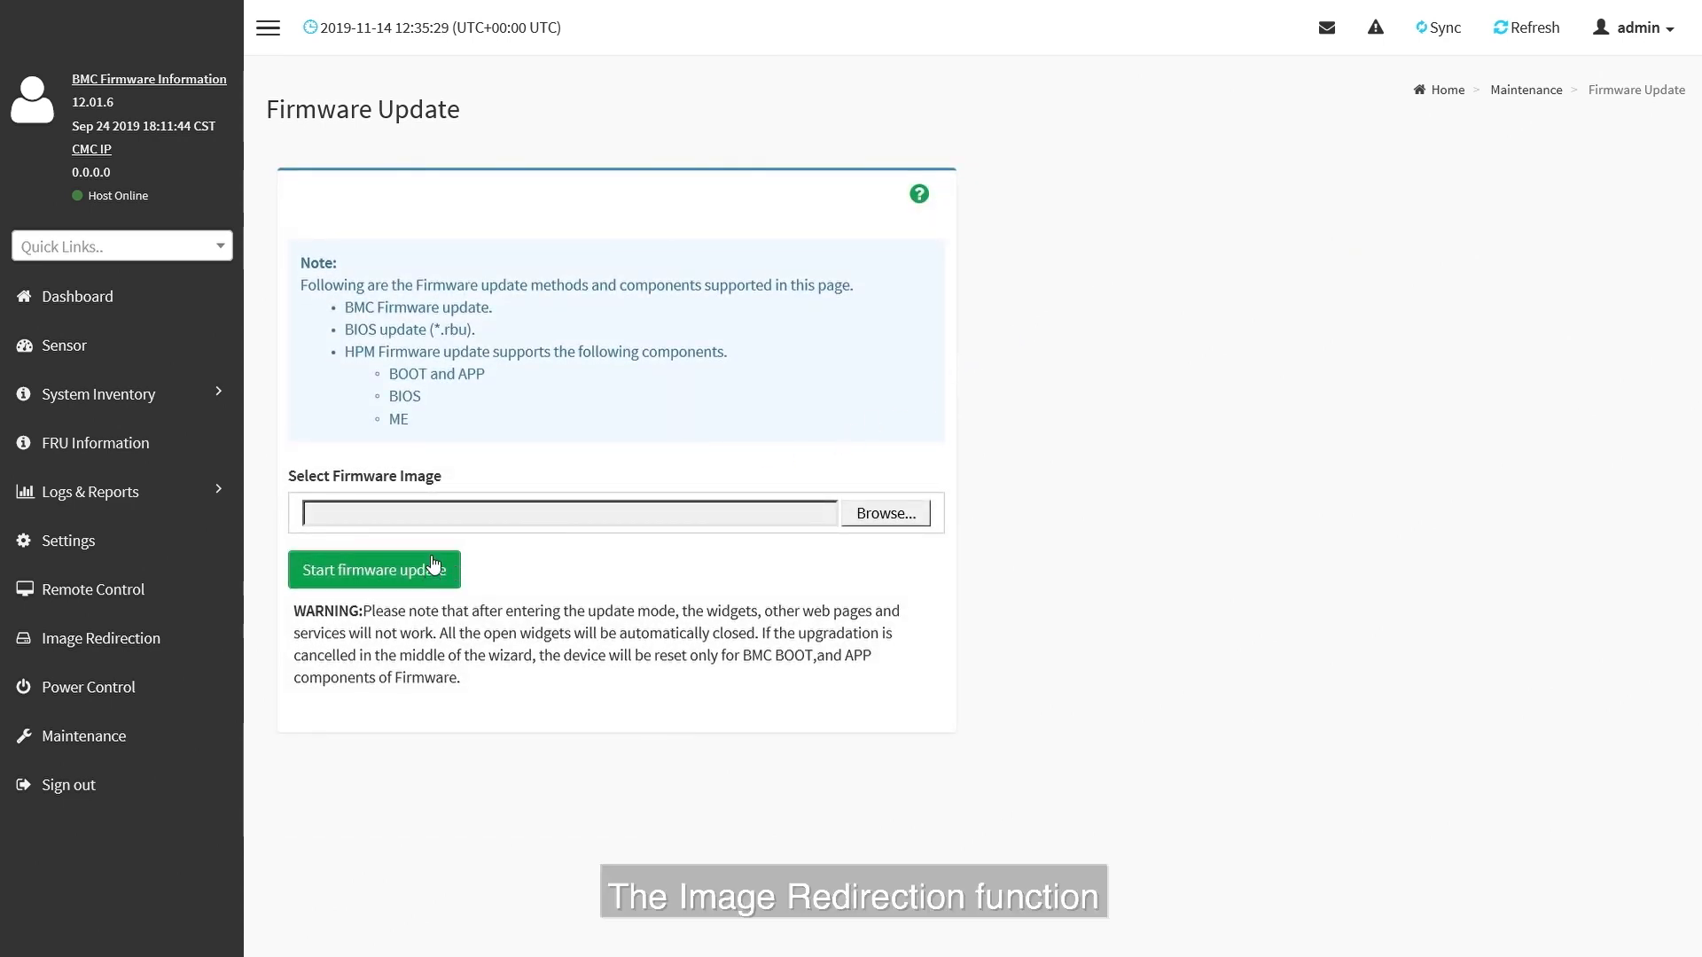
click(100, 639)
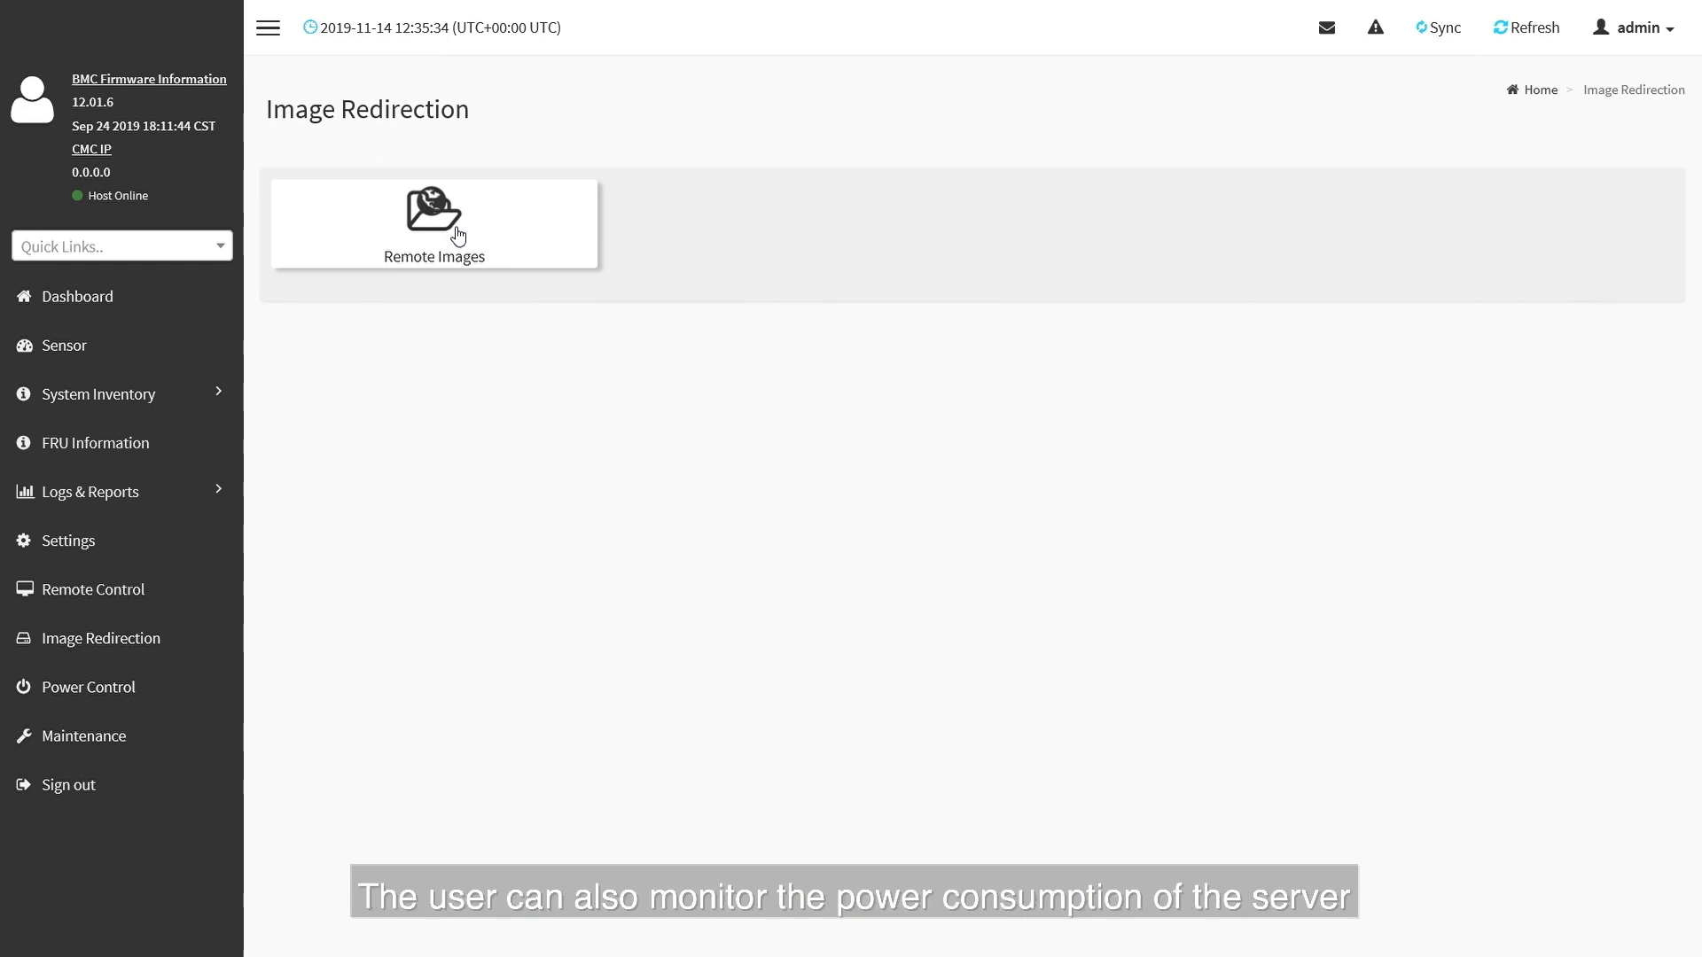
click(433, 224)
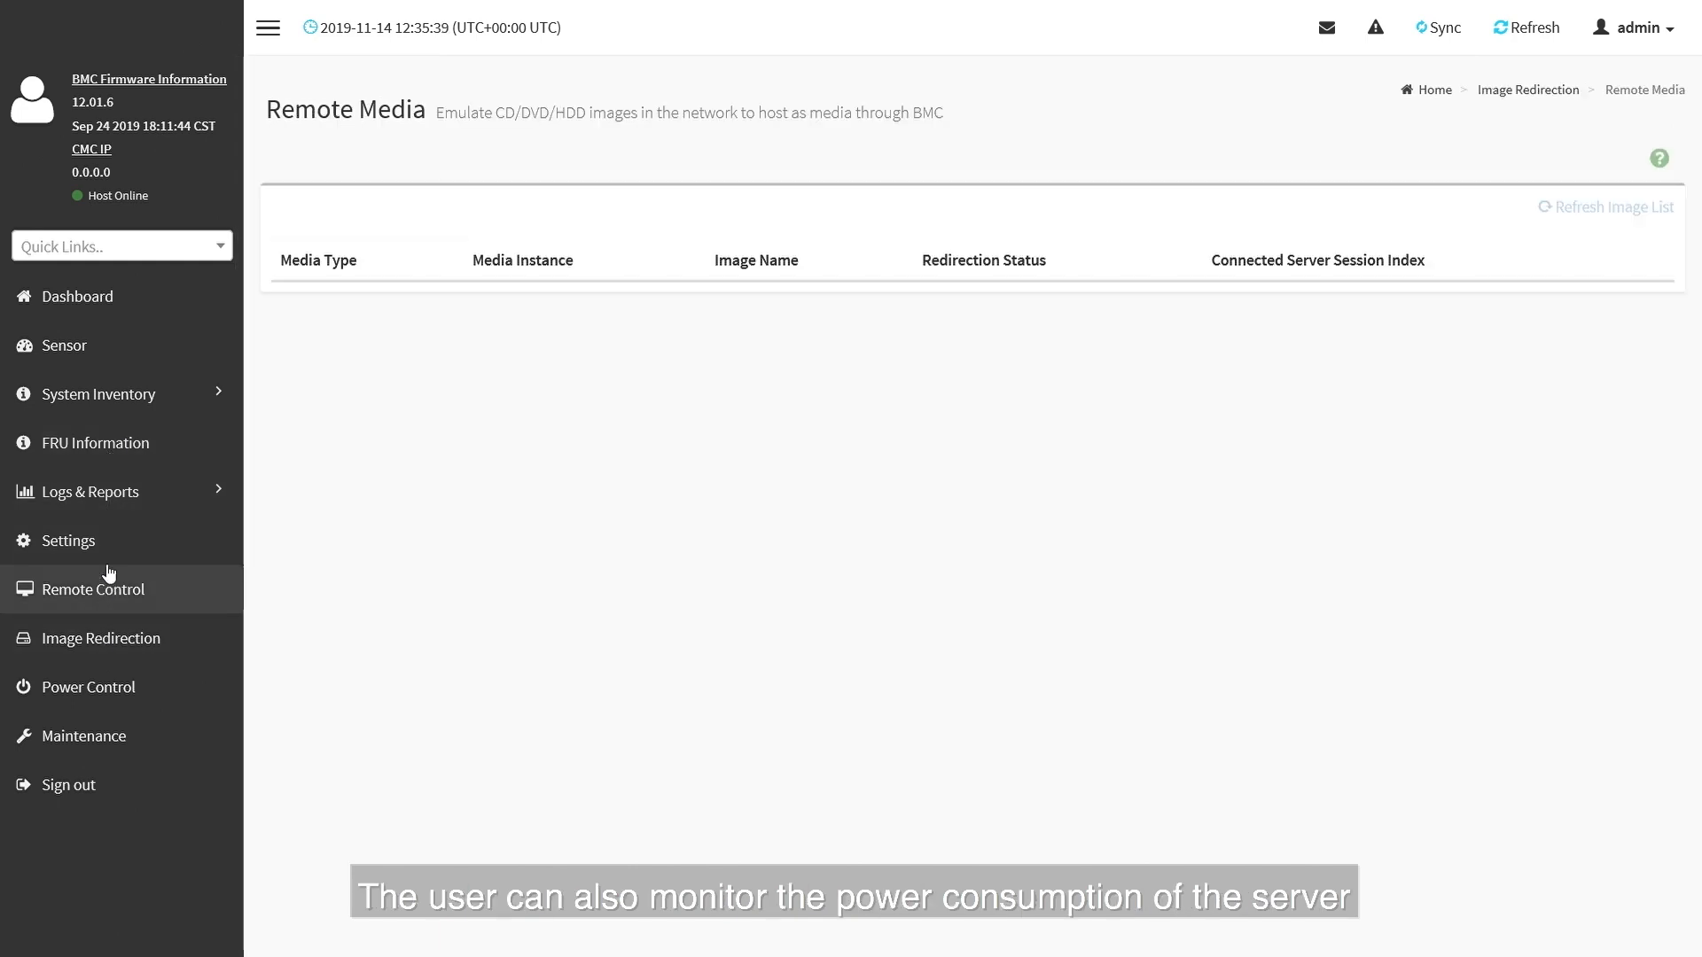
click(69, 540)
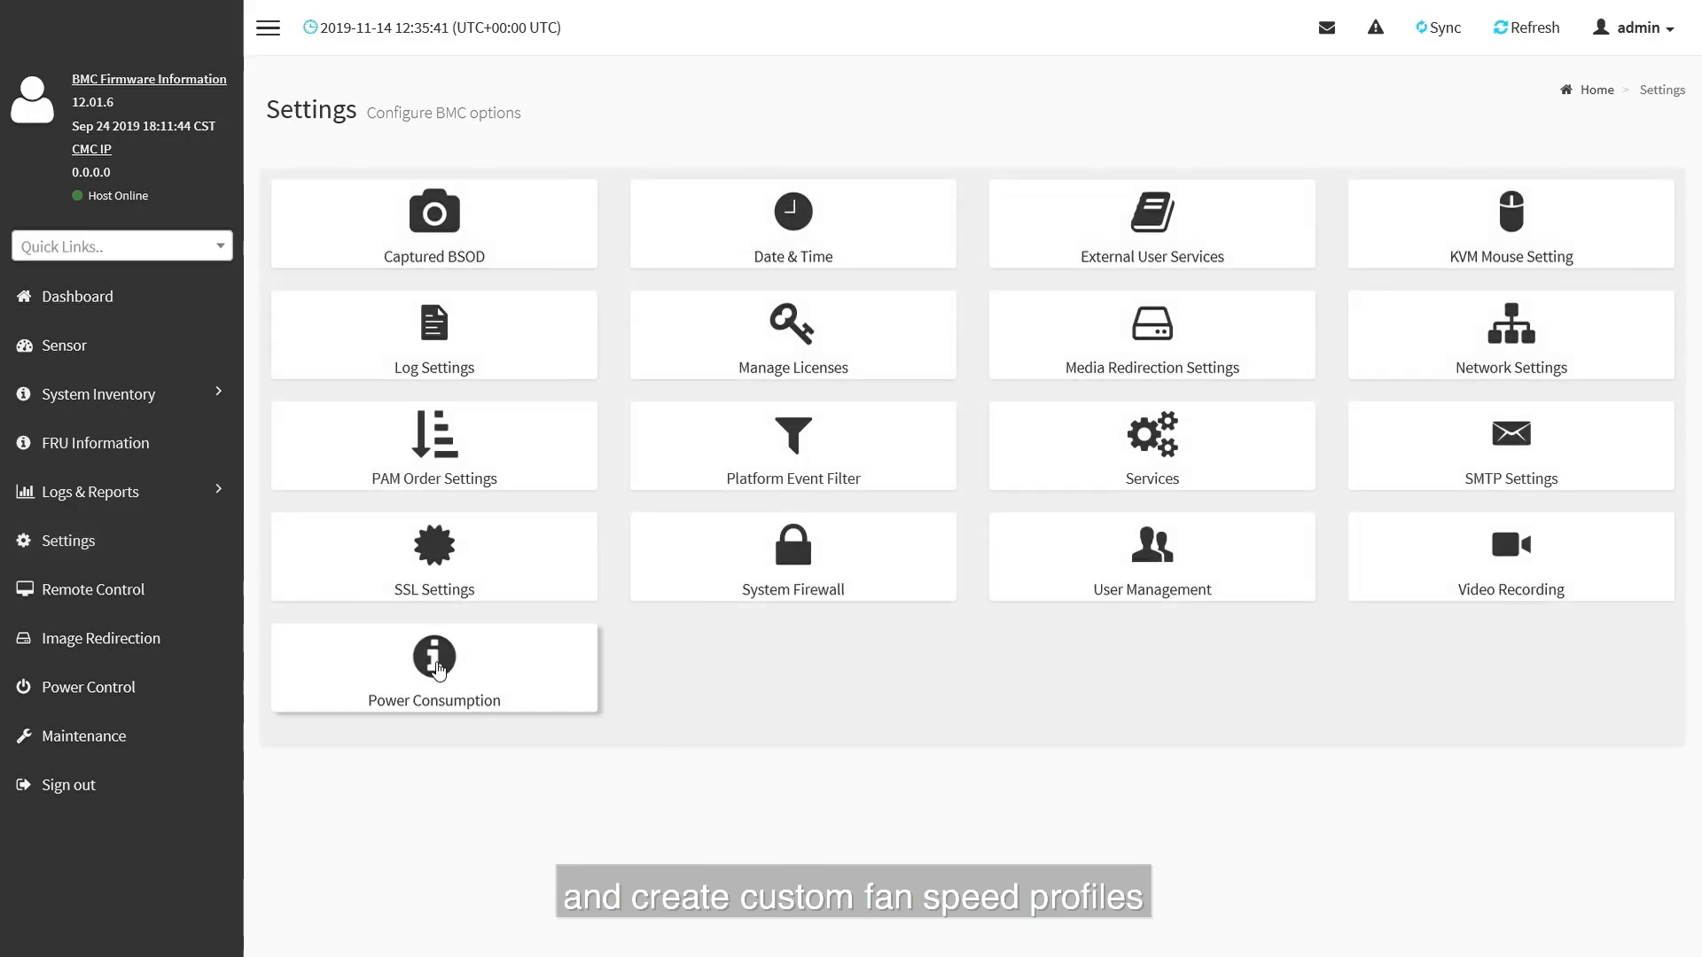
- Enable the 500 W power consumption limit on the Power Consumption page
click(434, 666)
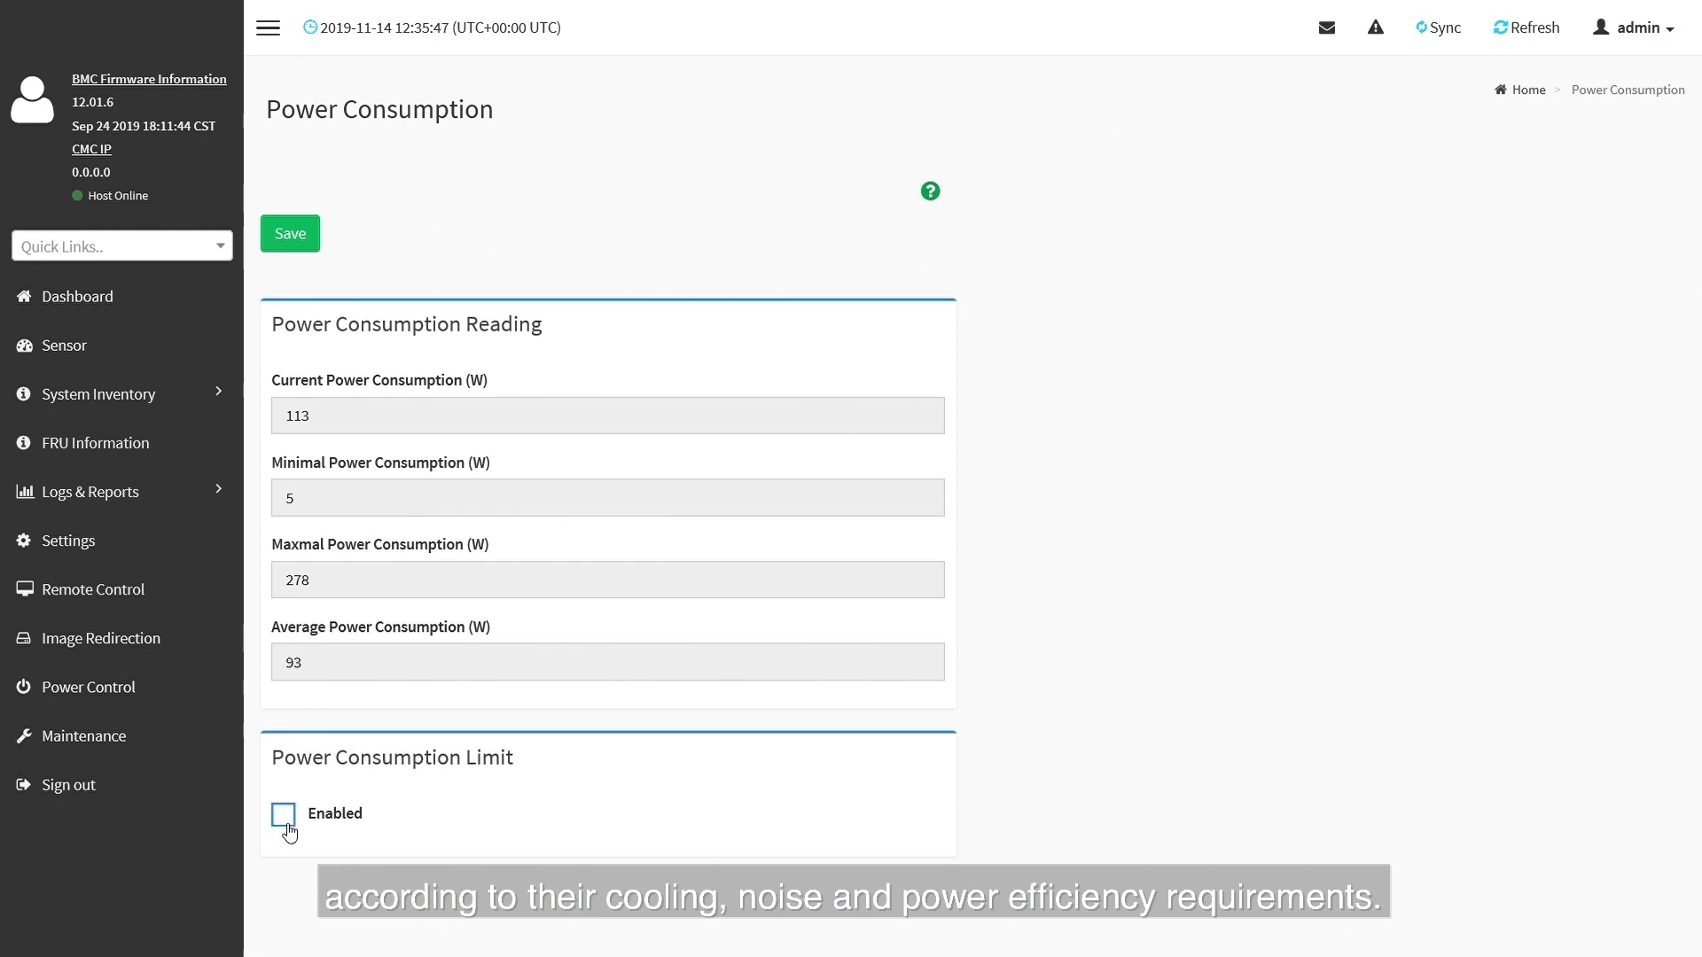
click(283, 815)
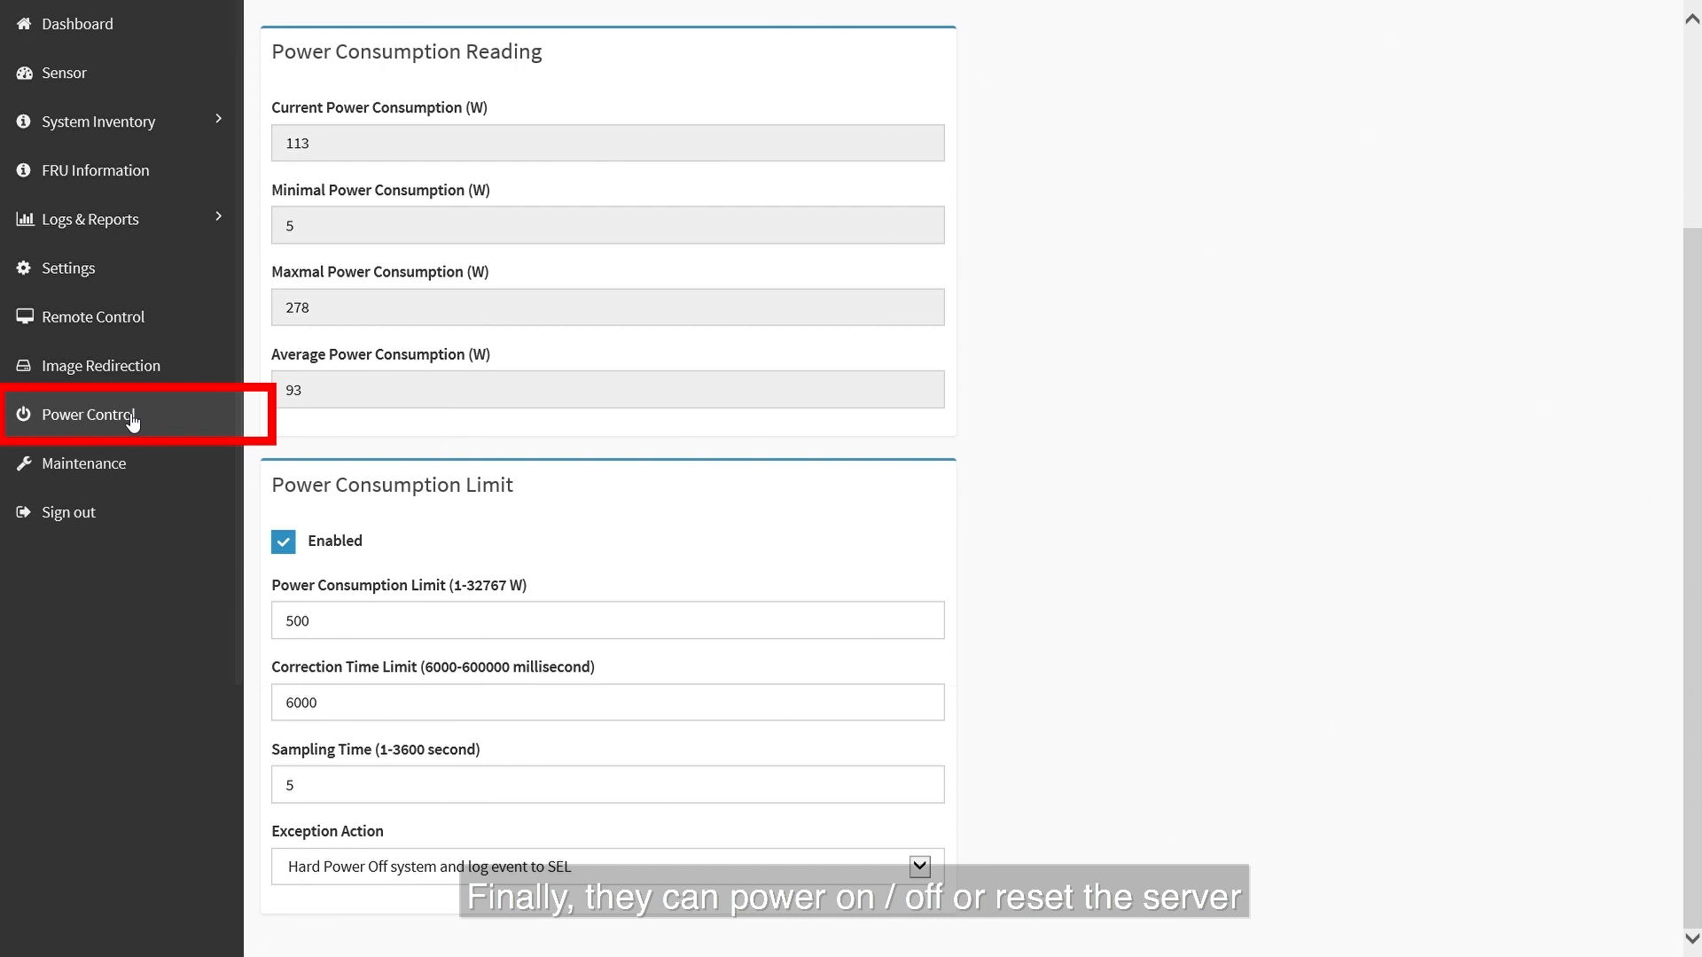
click(88, 415)
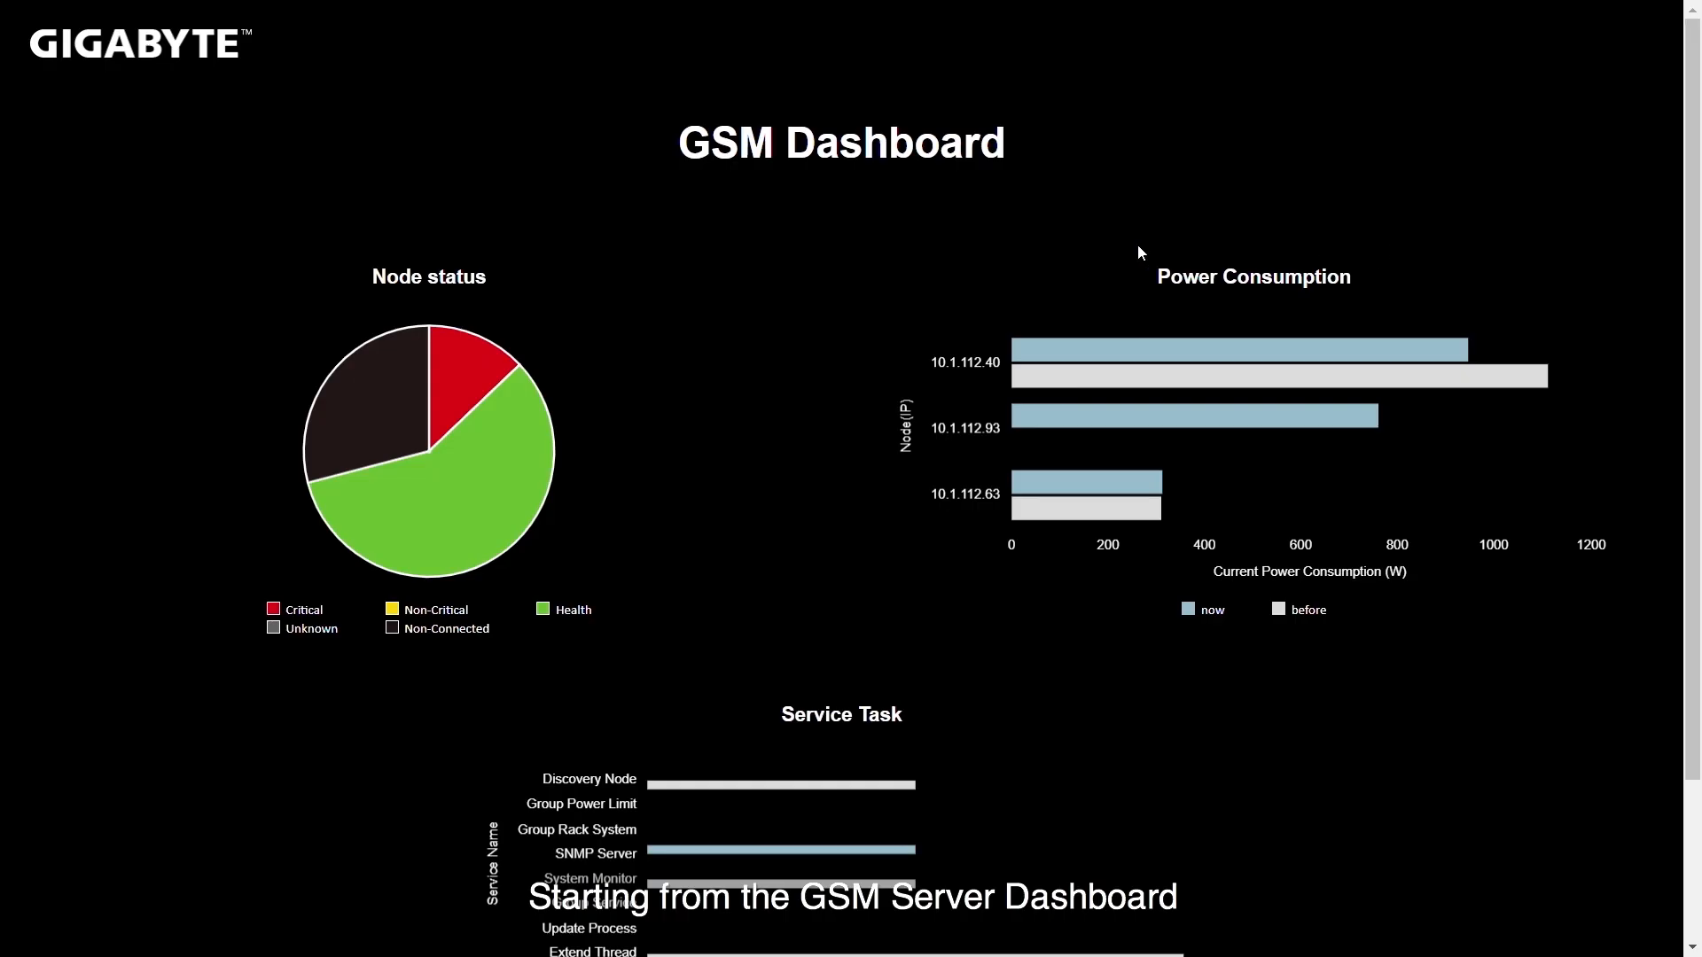
mouse_move(827, 98)
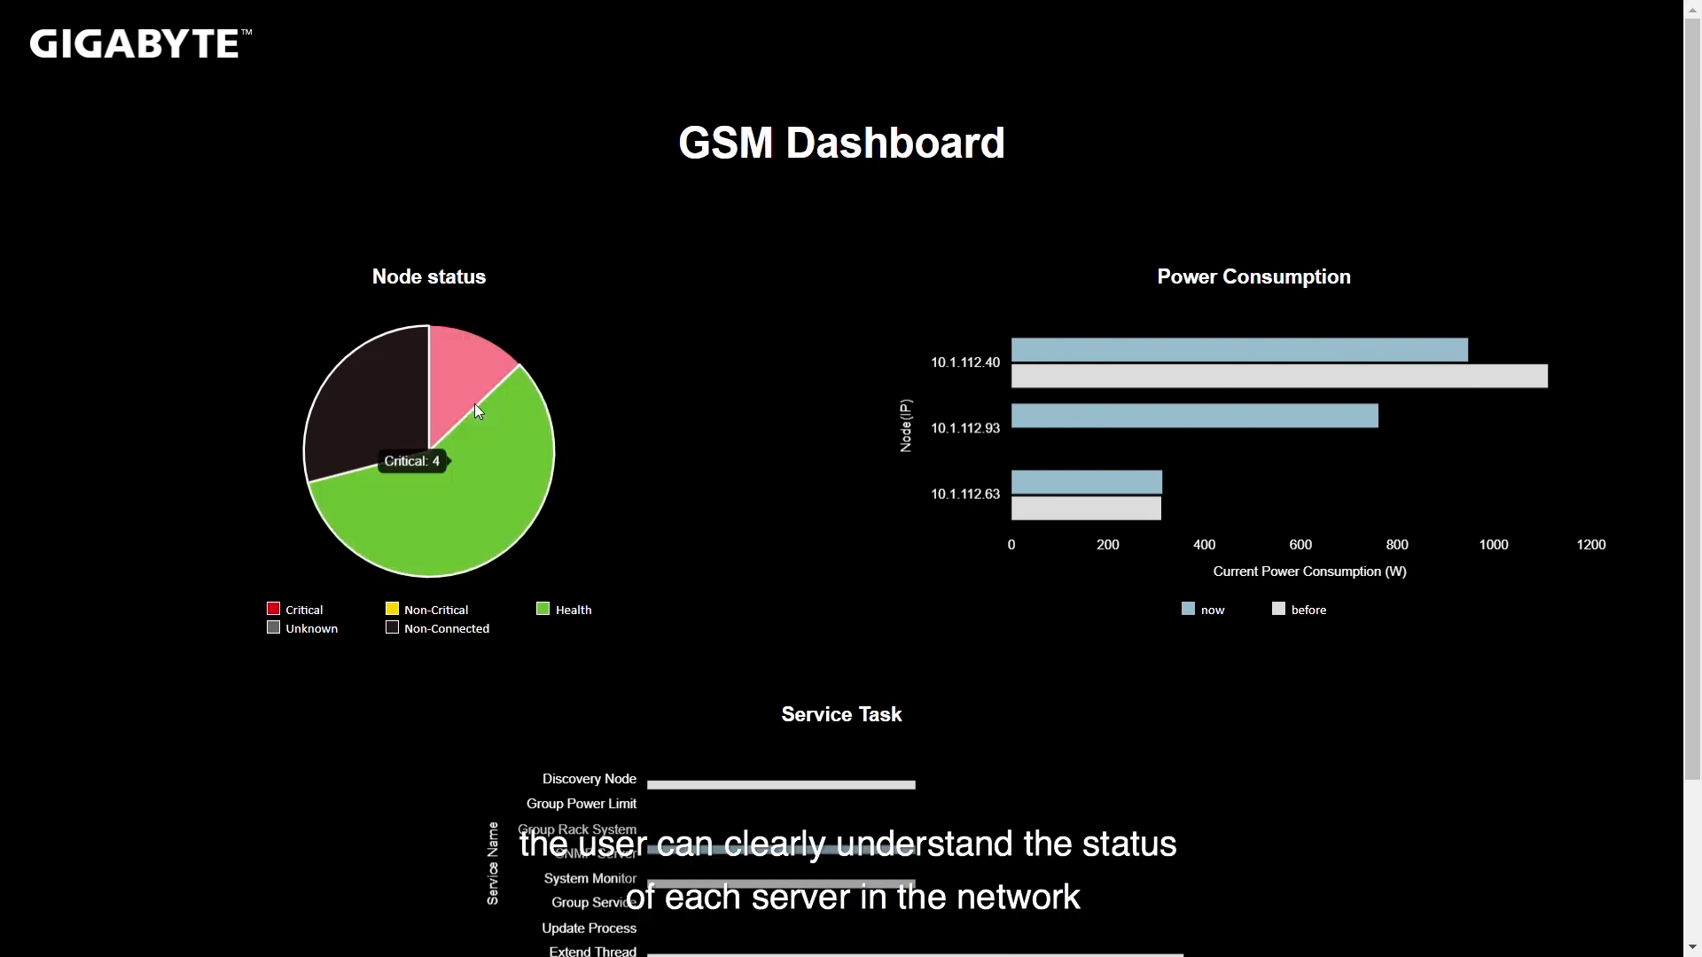
mouse_move(452, 489)
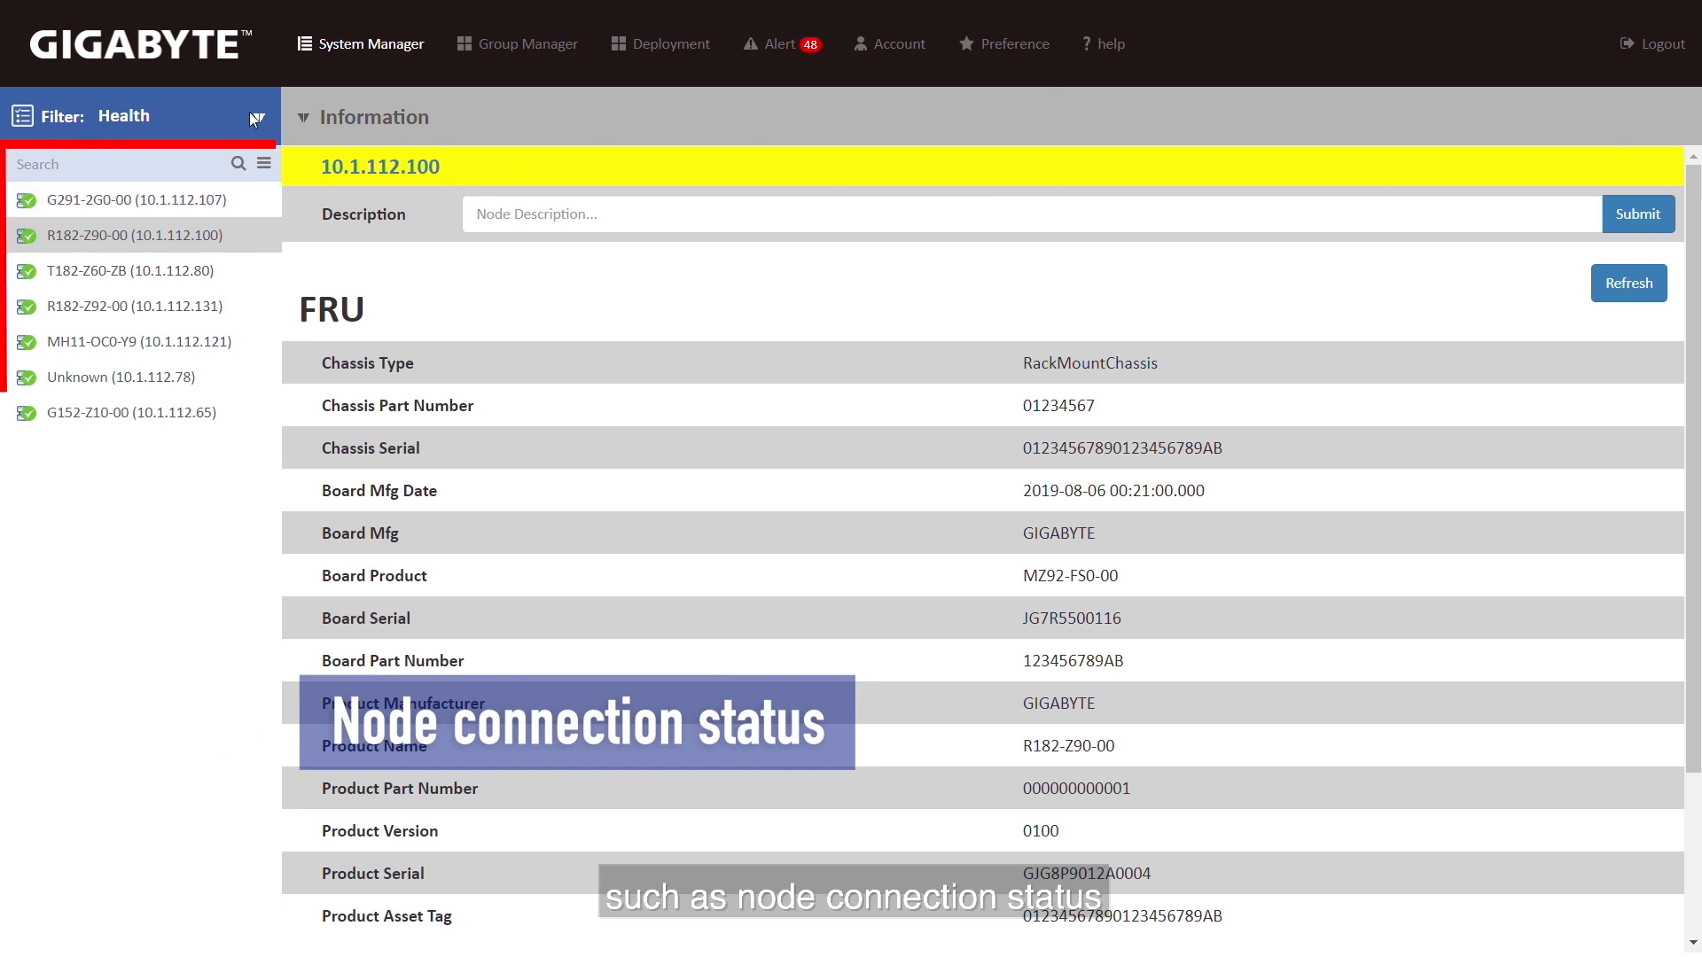
- Filter the node list to All and open node R161-340-00 (10.1.112.84)
click(252, 116)
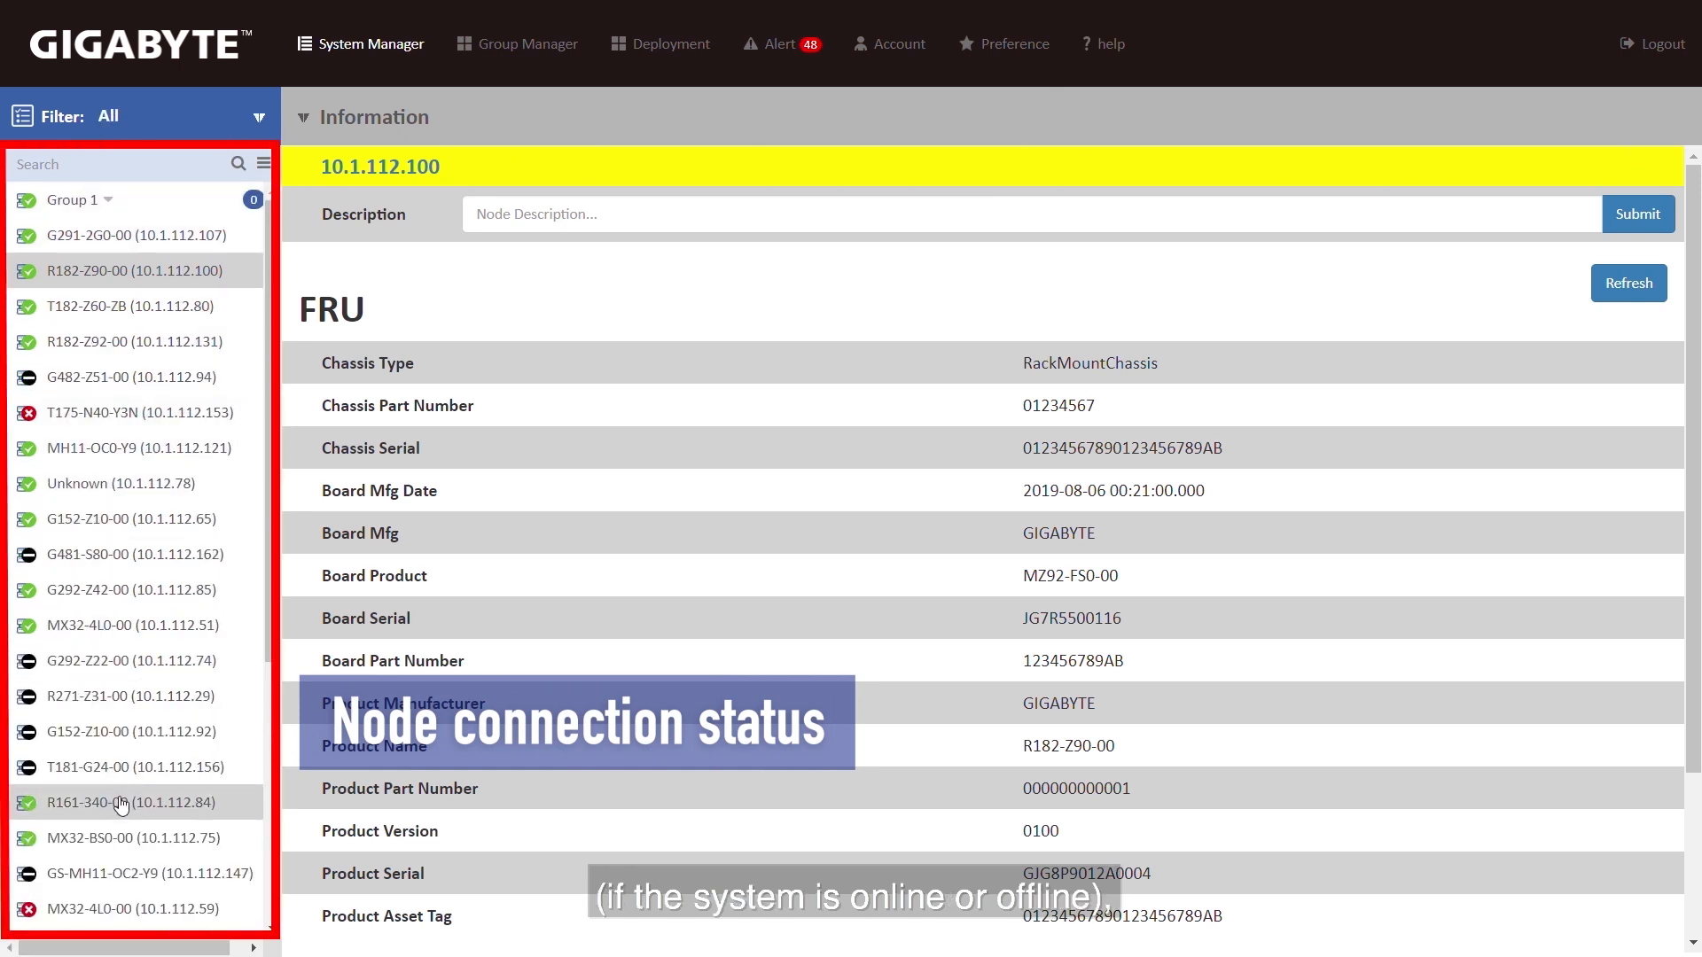
click(129, 802)
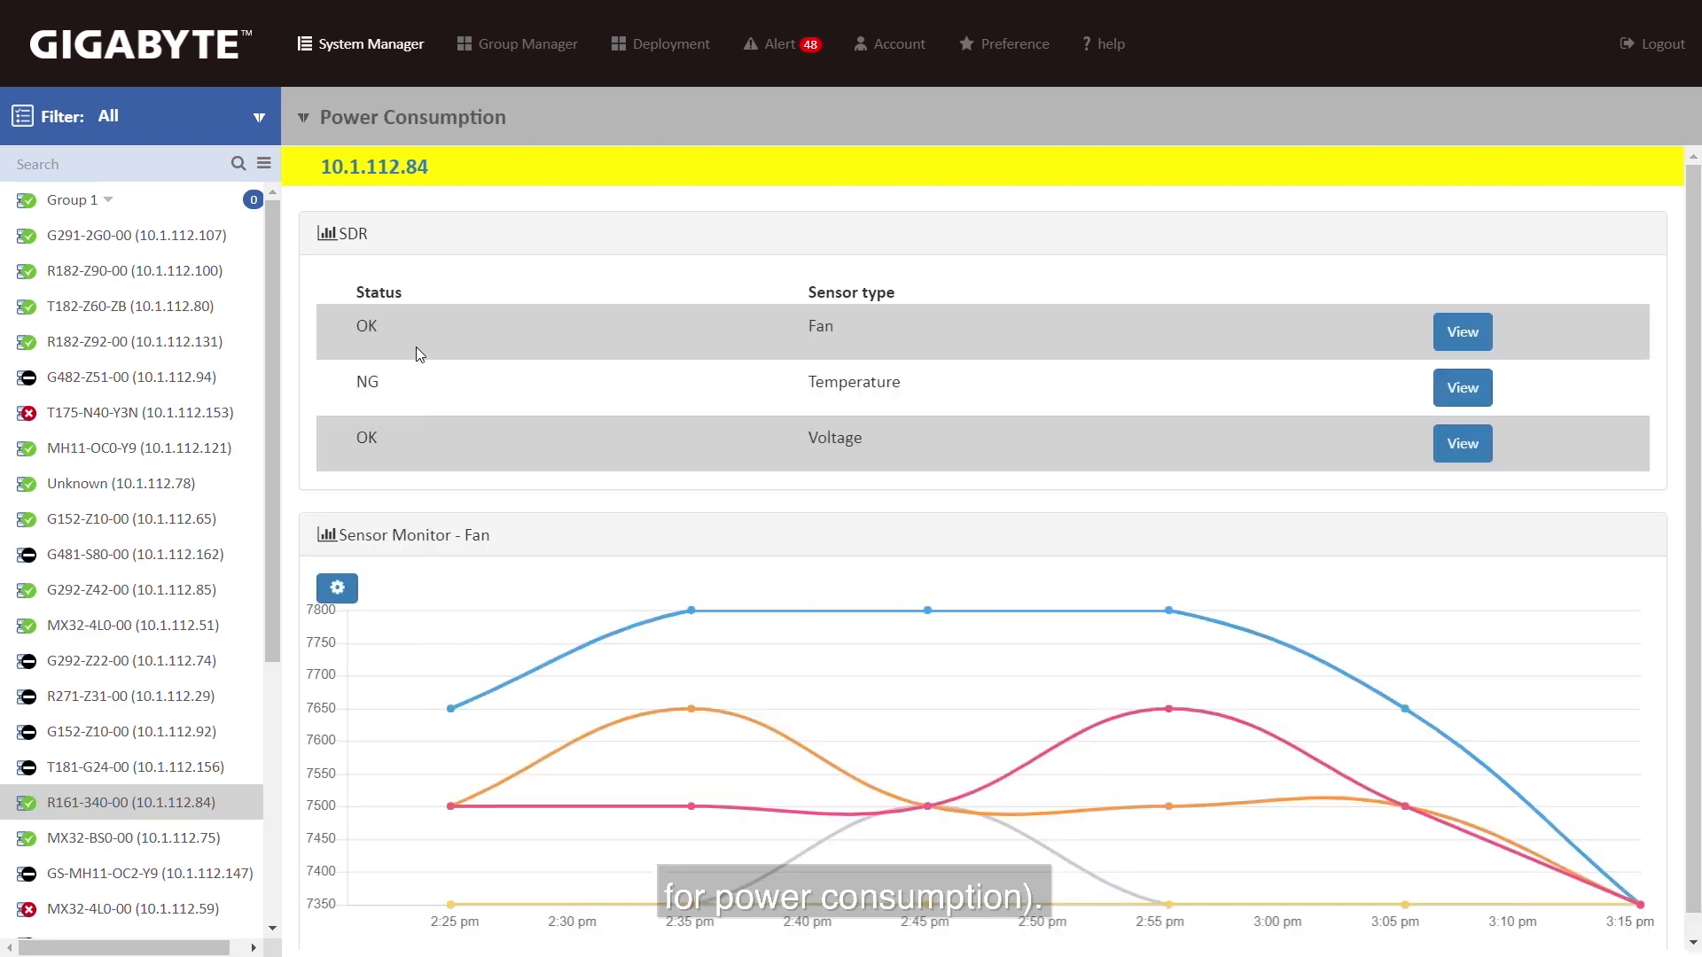
- Scroll the node's power limit page and view its alert management SNMP trap destinations
scroll(down, 3)
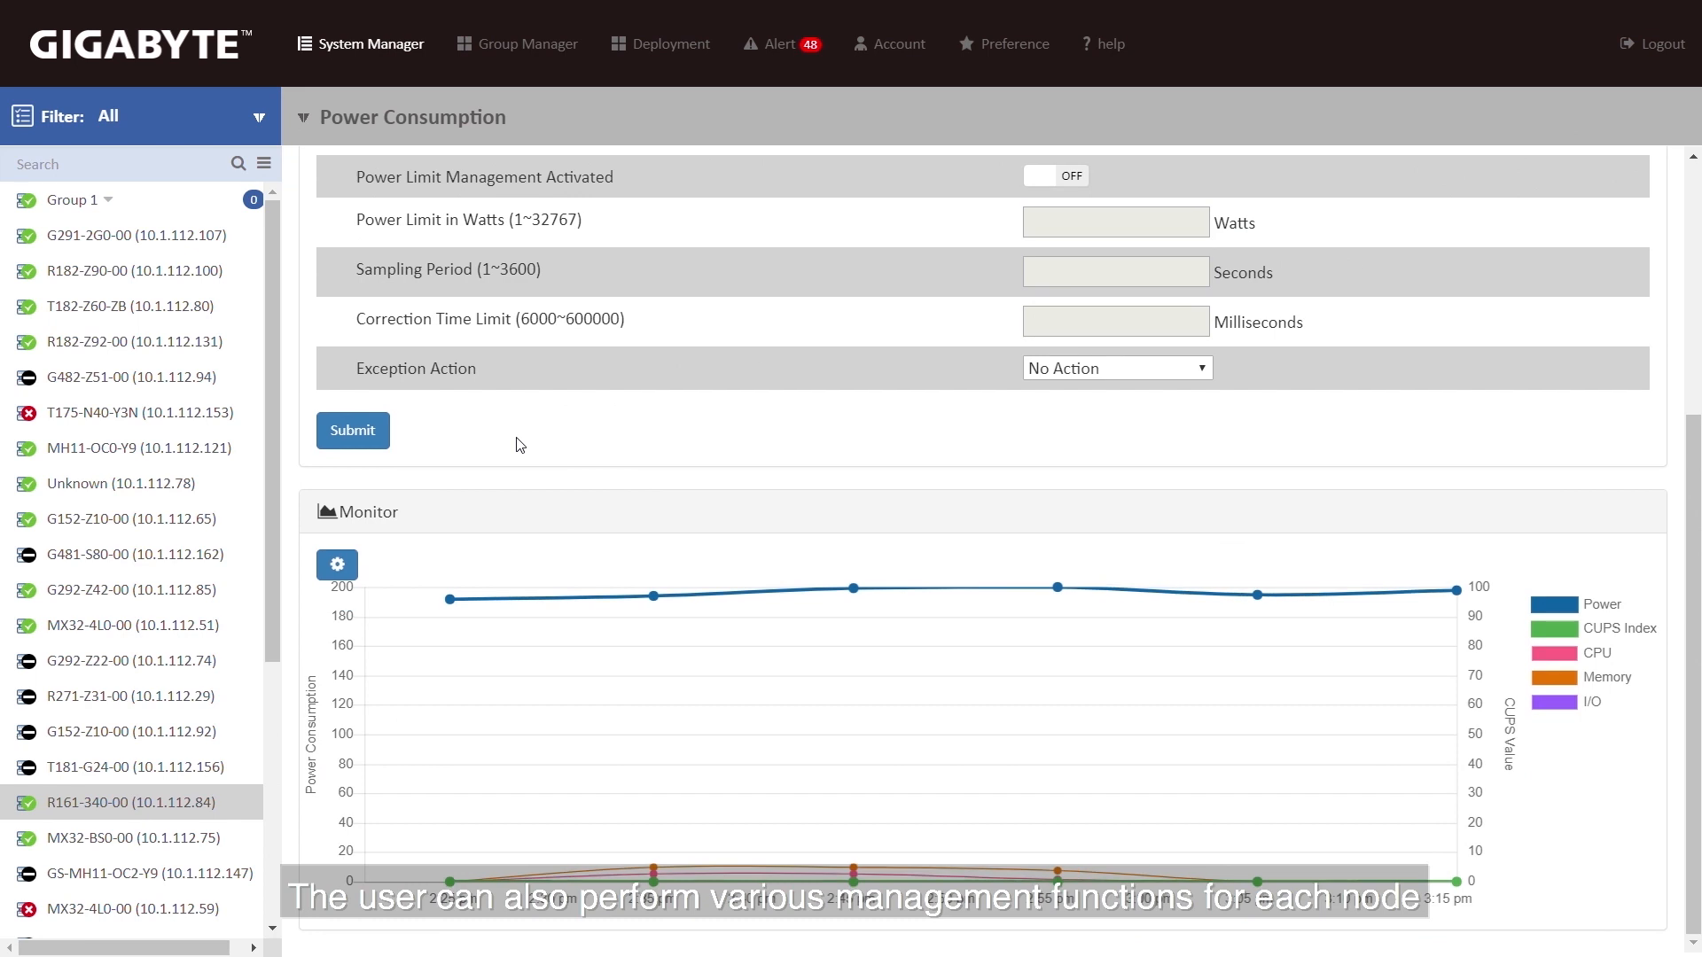
mouse_move(349, 189)
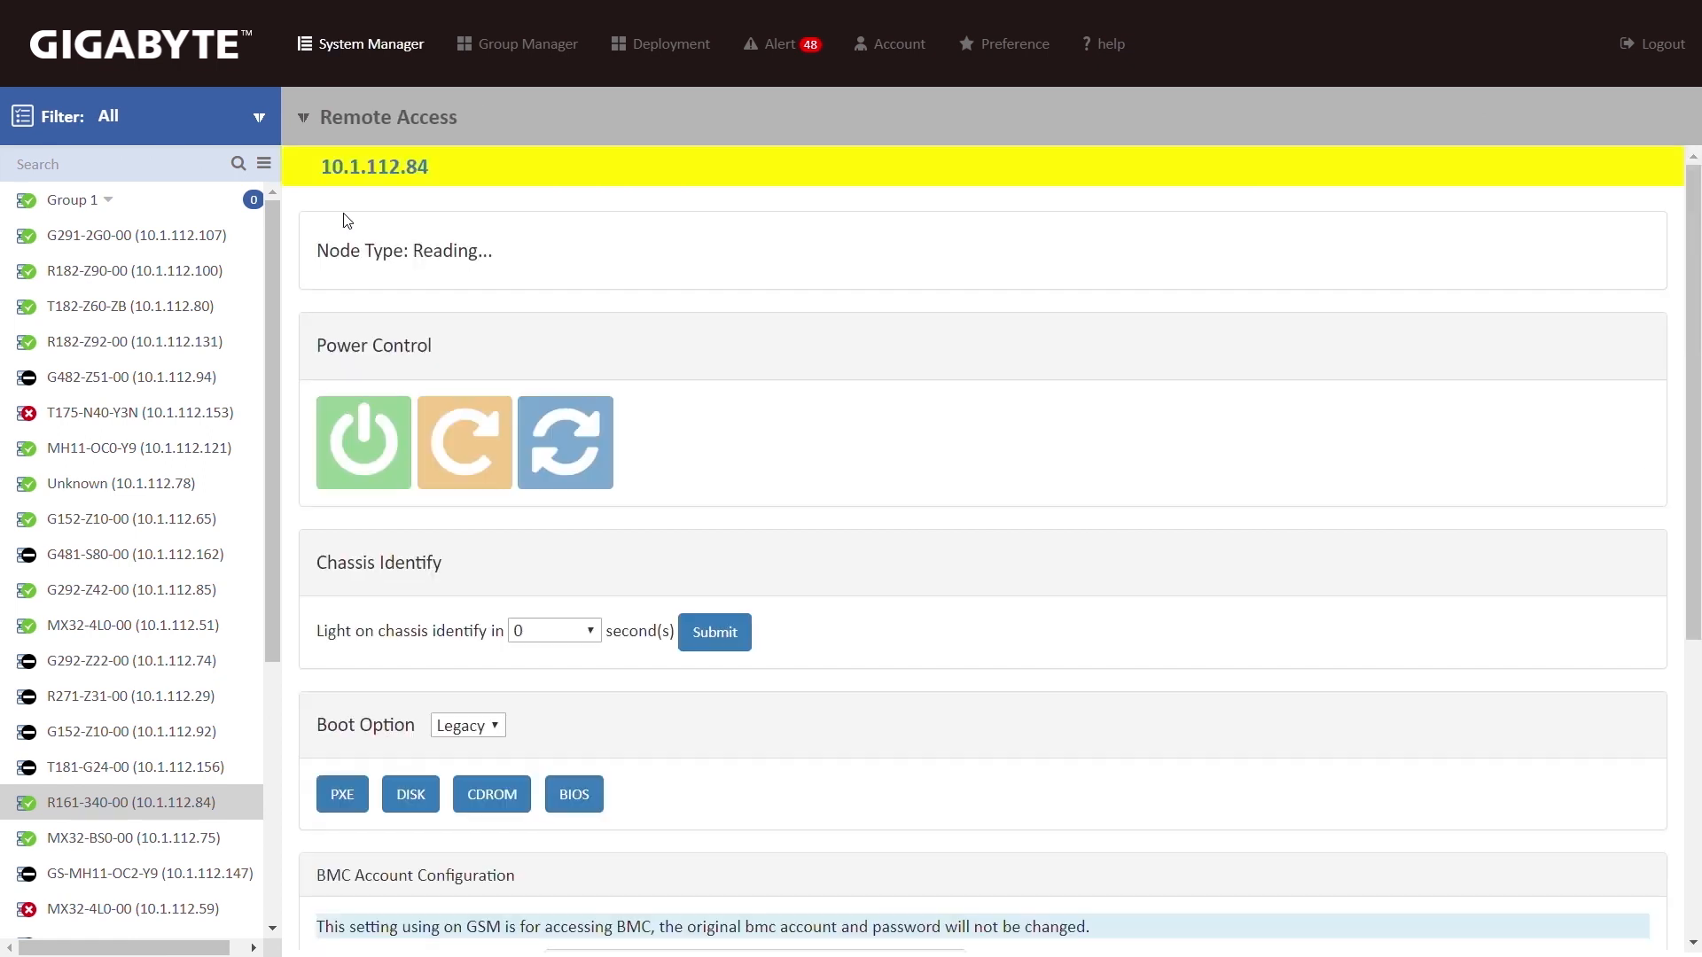
click(363, 442)
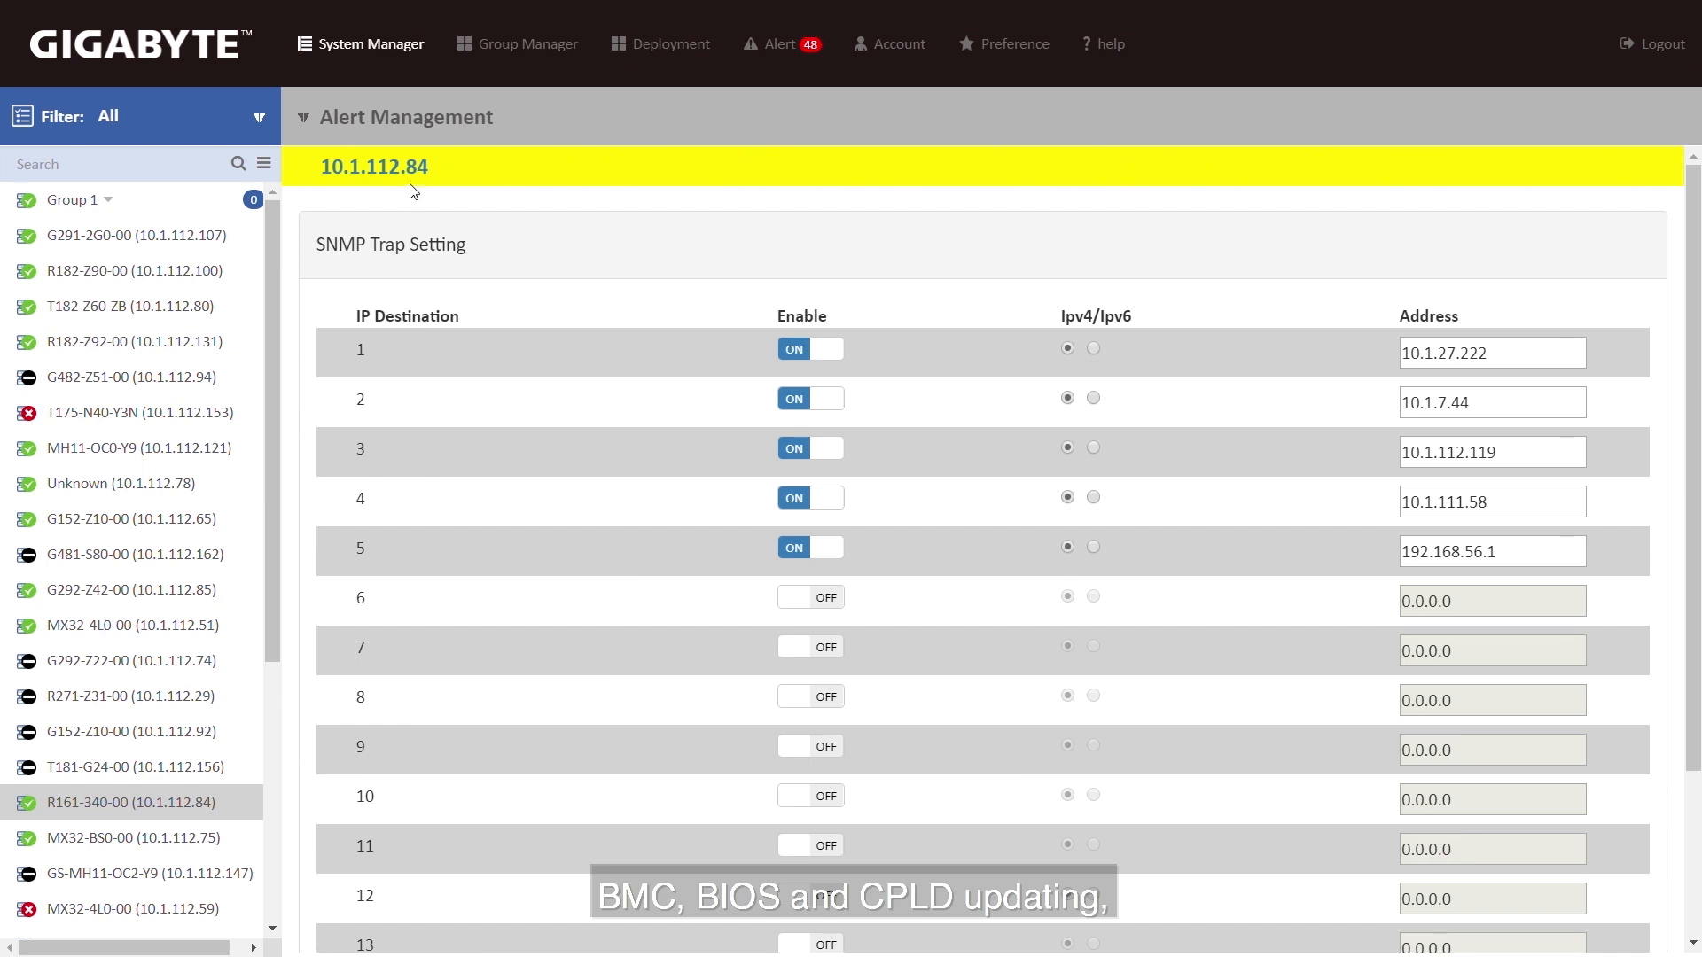
mouse_move(387, 196)
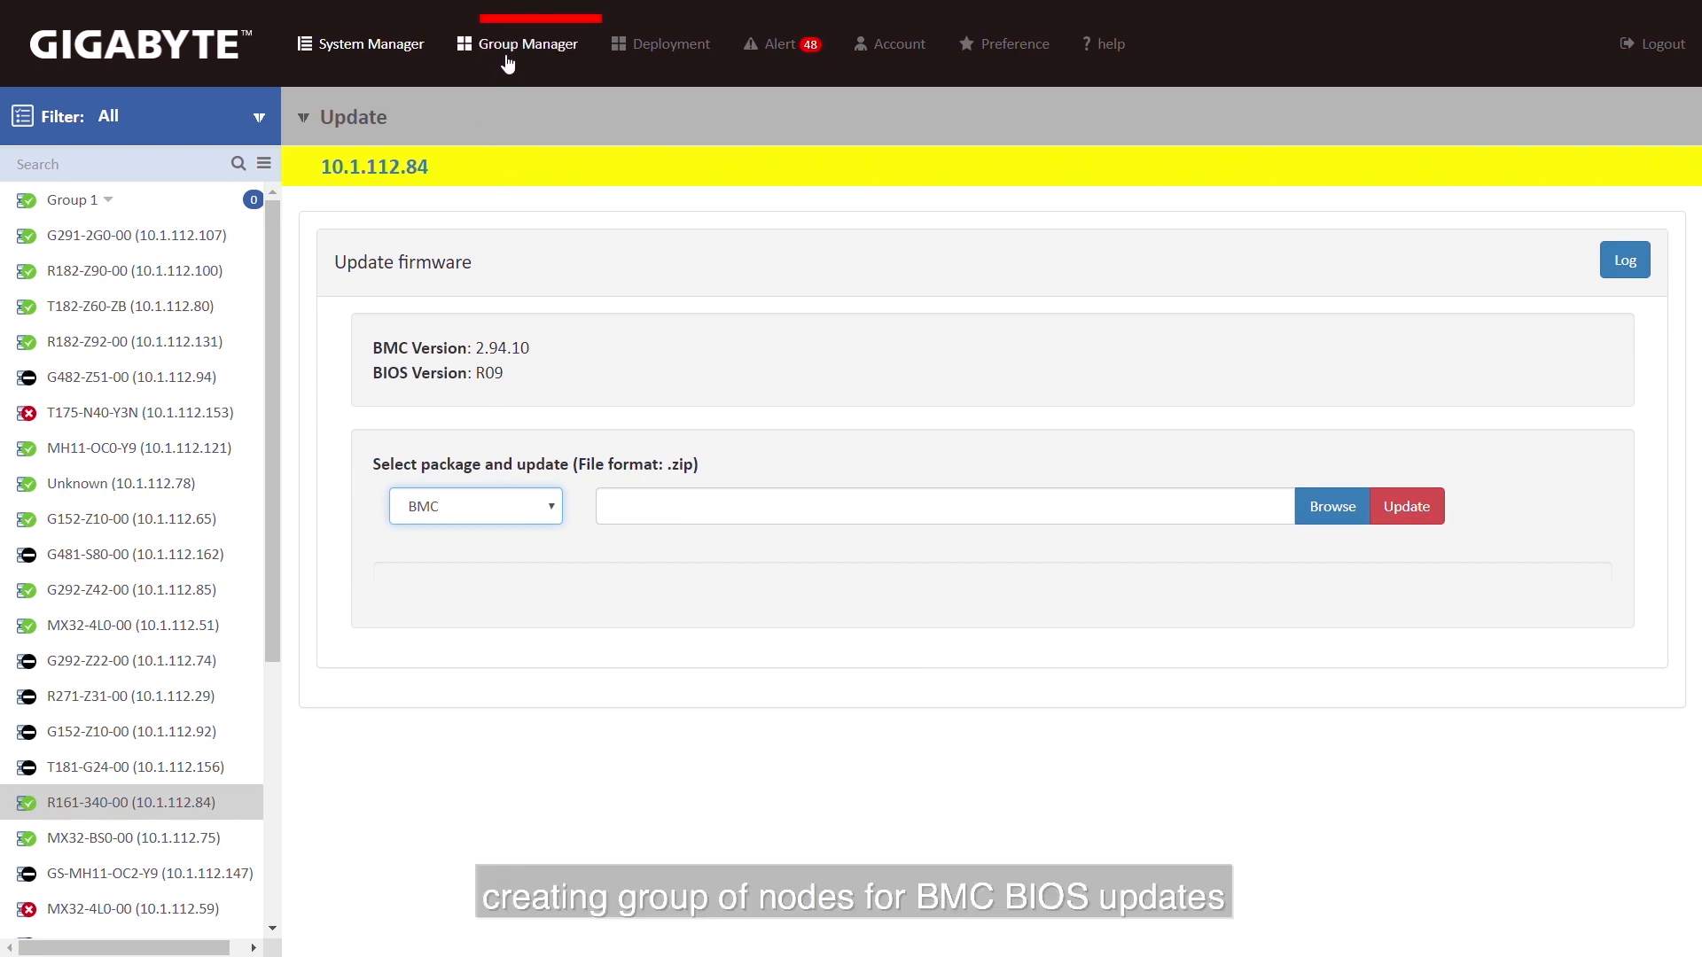
- In Group Manager, add a new group and enter the name 'Group 1'
click(528, 44)
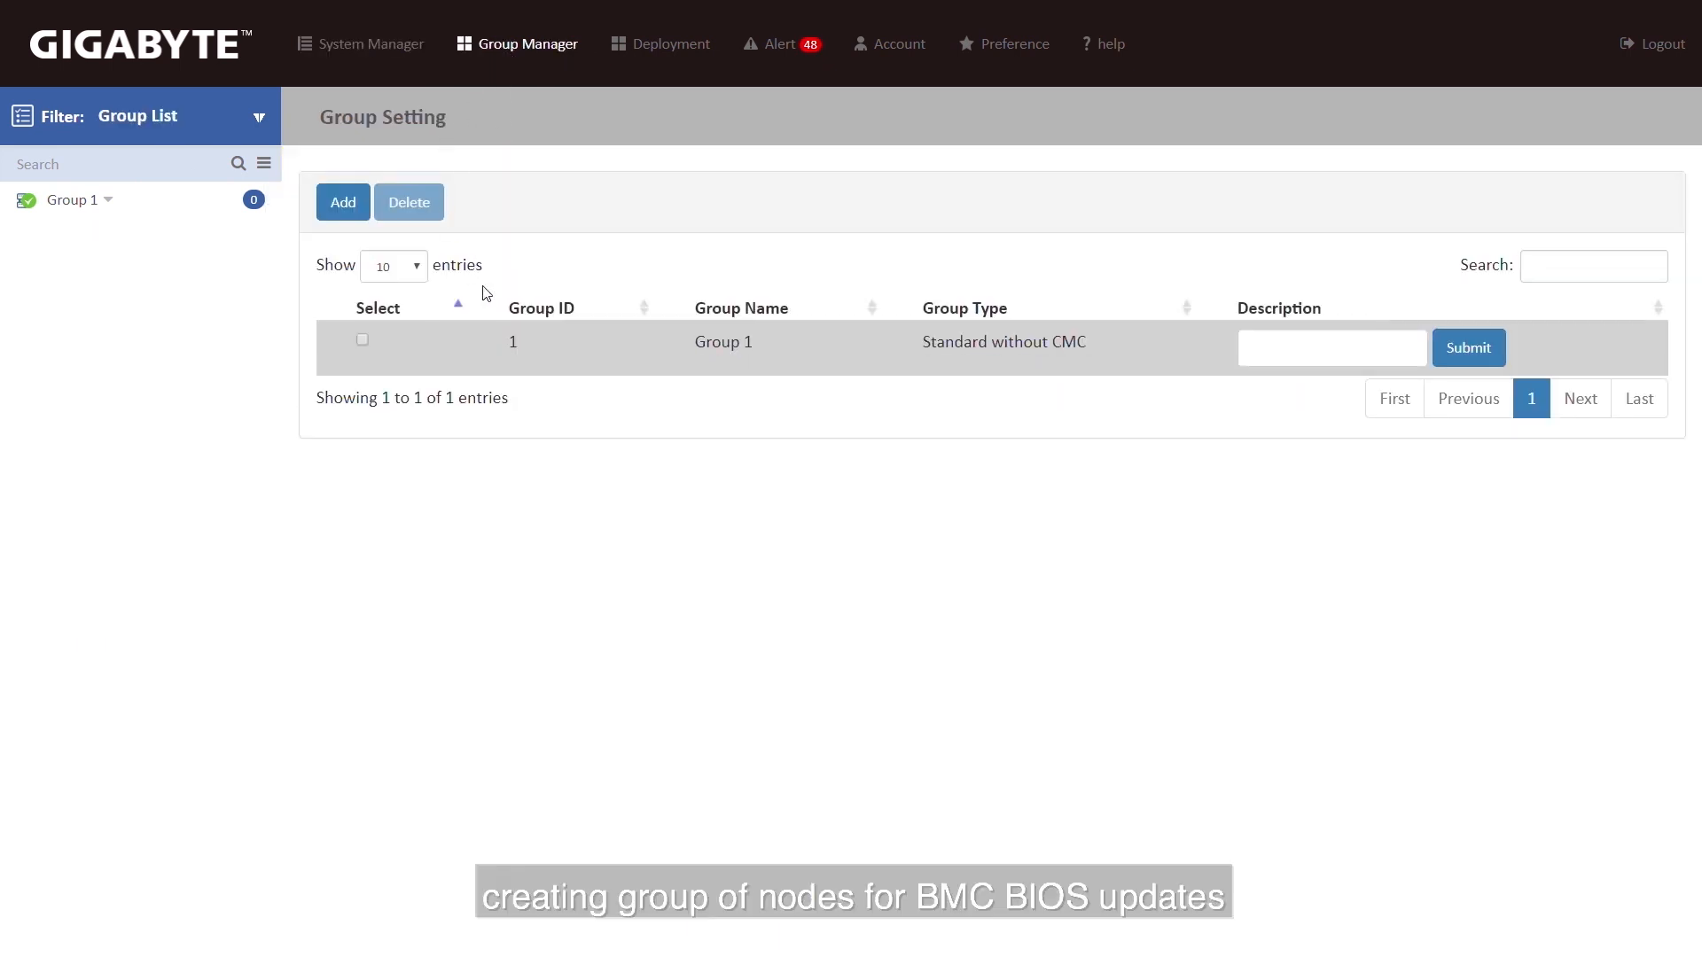
click(342, 202)
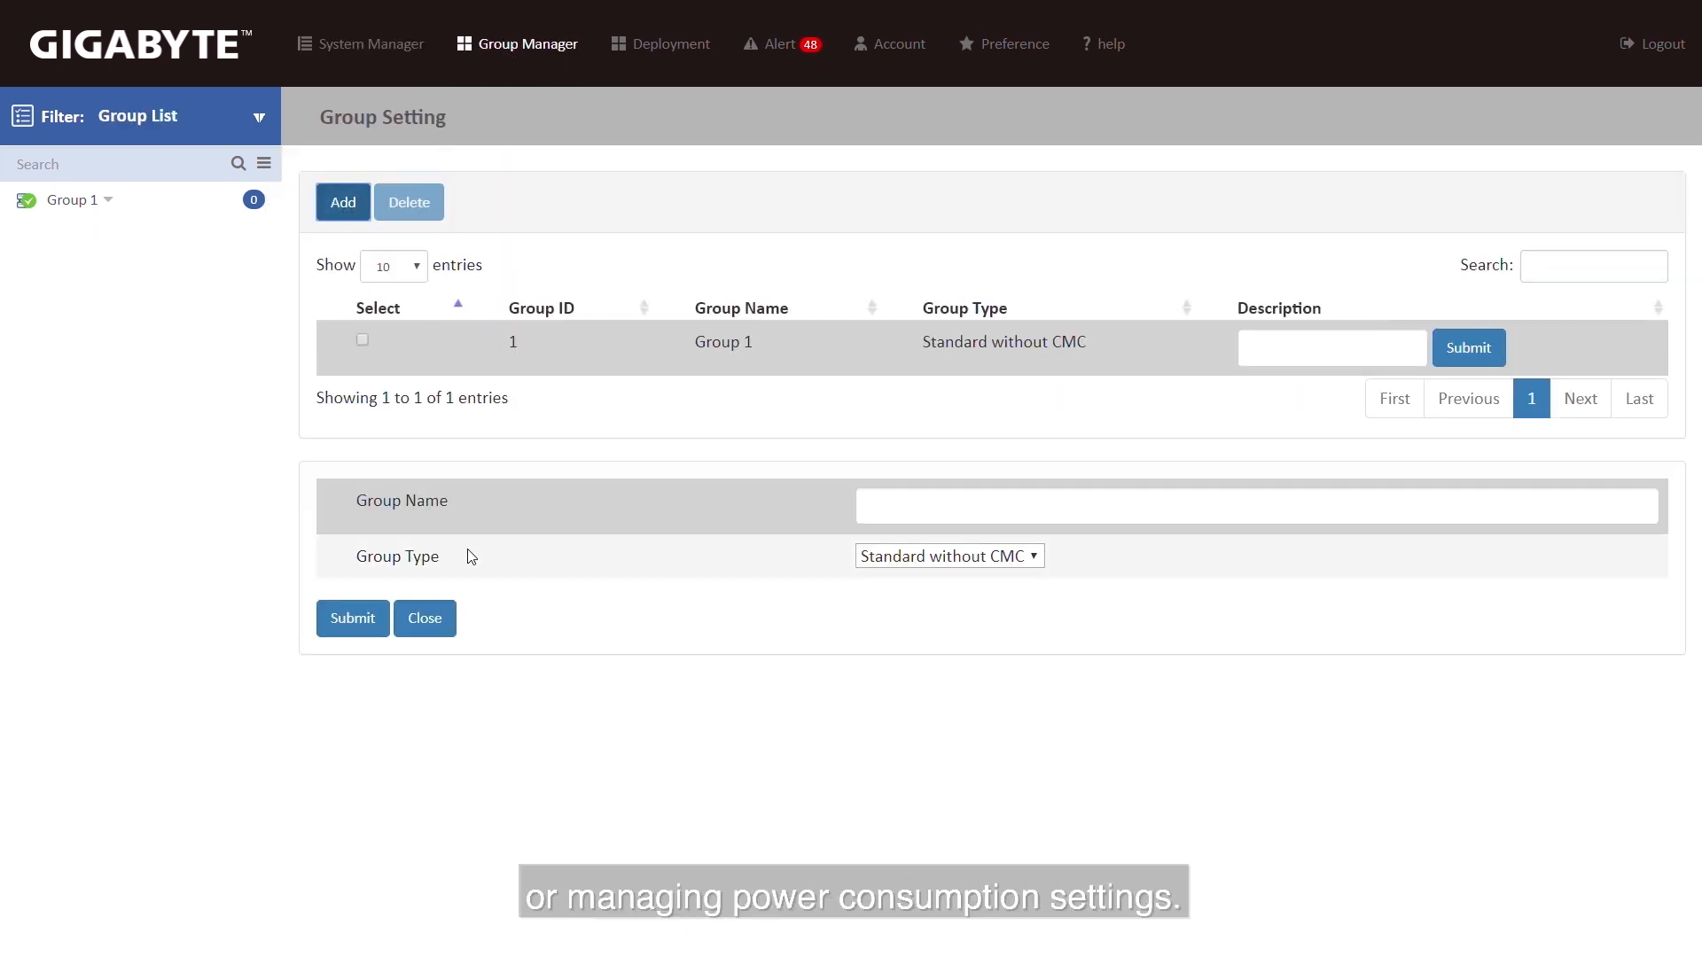
click(1256, 506)
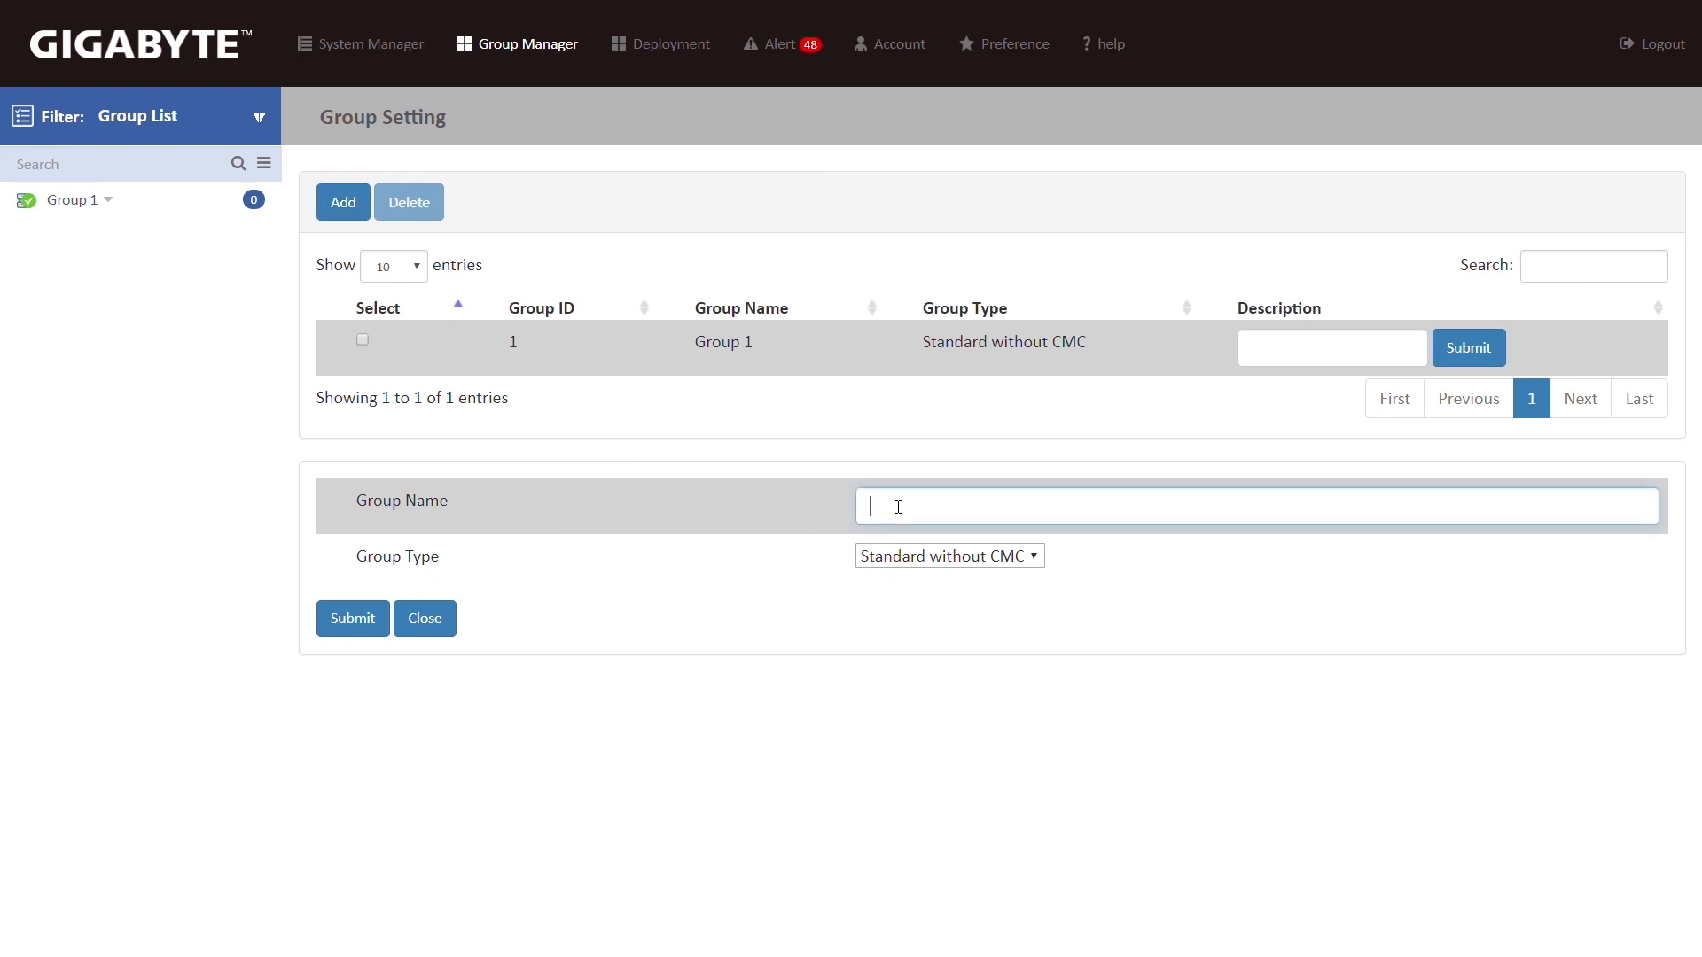
text(Group 1)
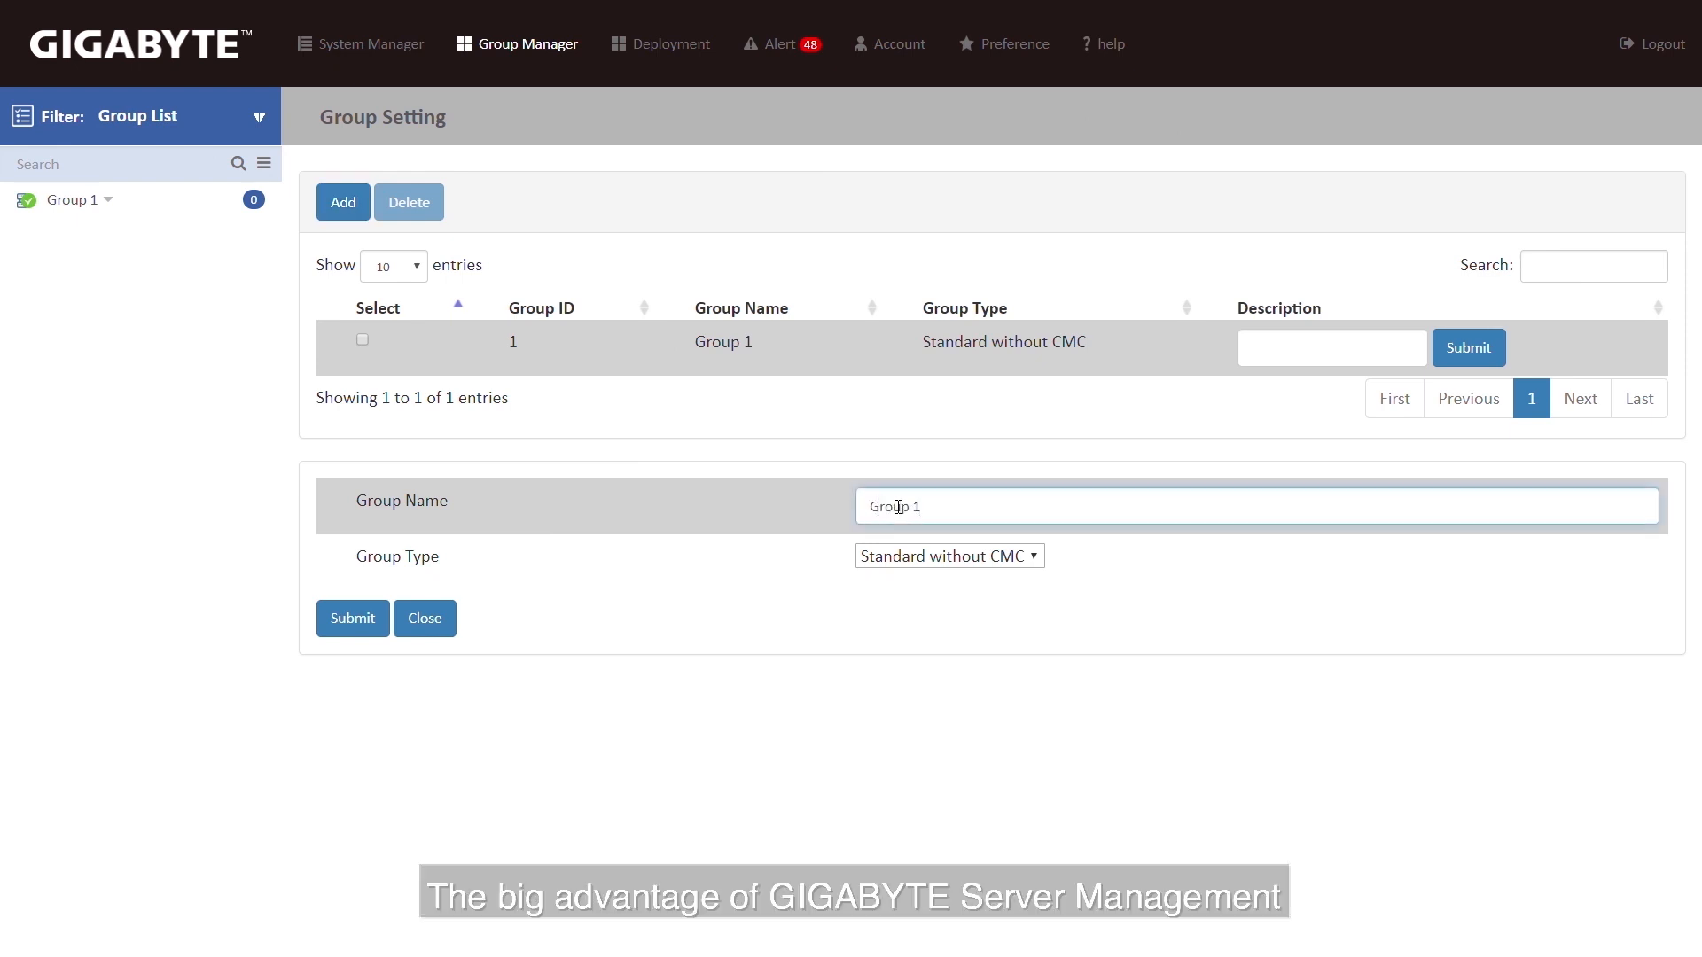